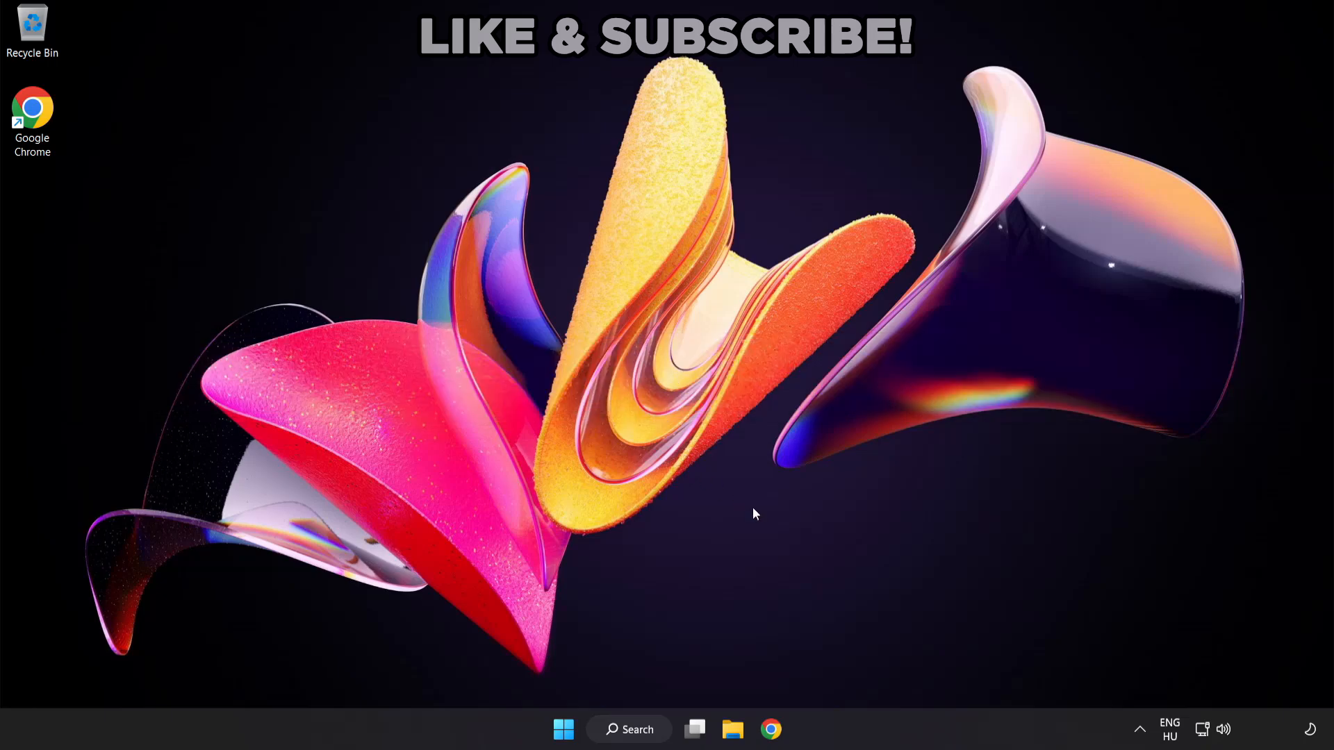
{"action": "mouse_move", "coordinate": [1223, 734]}
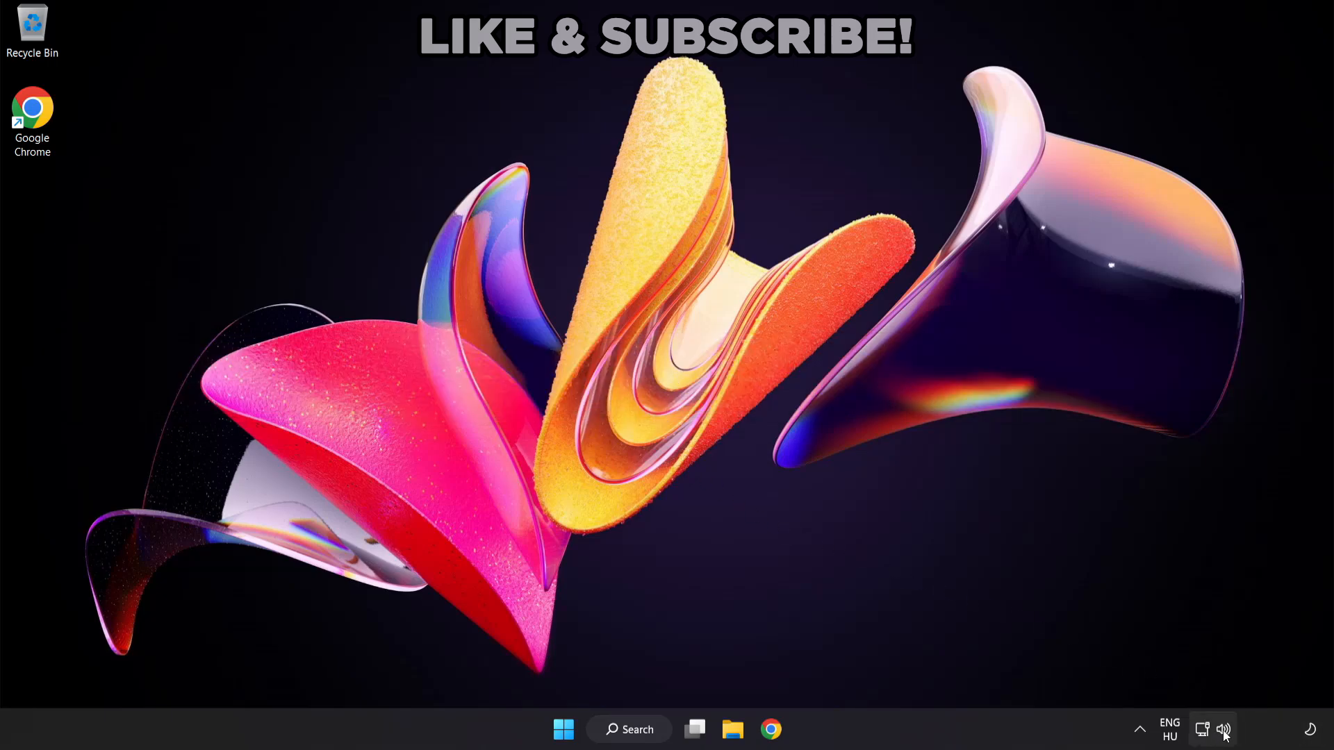
- Switch sound output from CABLE Input to Speakers (High Definition Audio Device) via the tray volume flyout
{"action": "left_click", "coordinate": [1203, 730]}
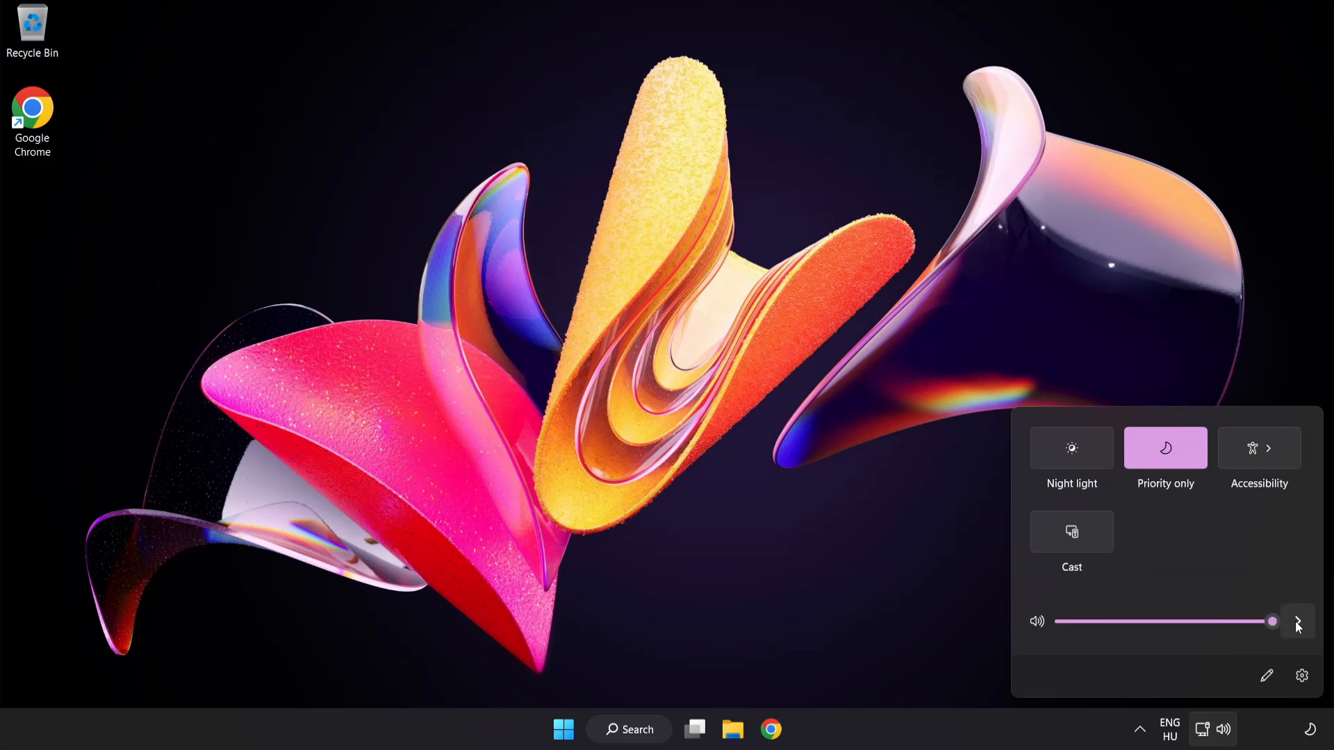
{"action": "left_click", "coordinate": [1297, 621]}
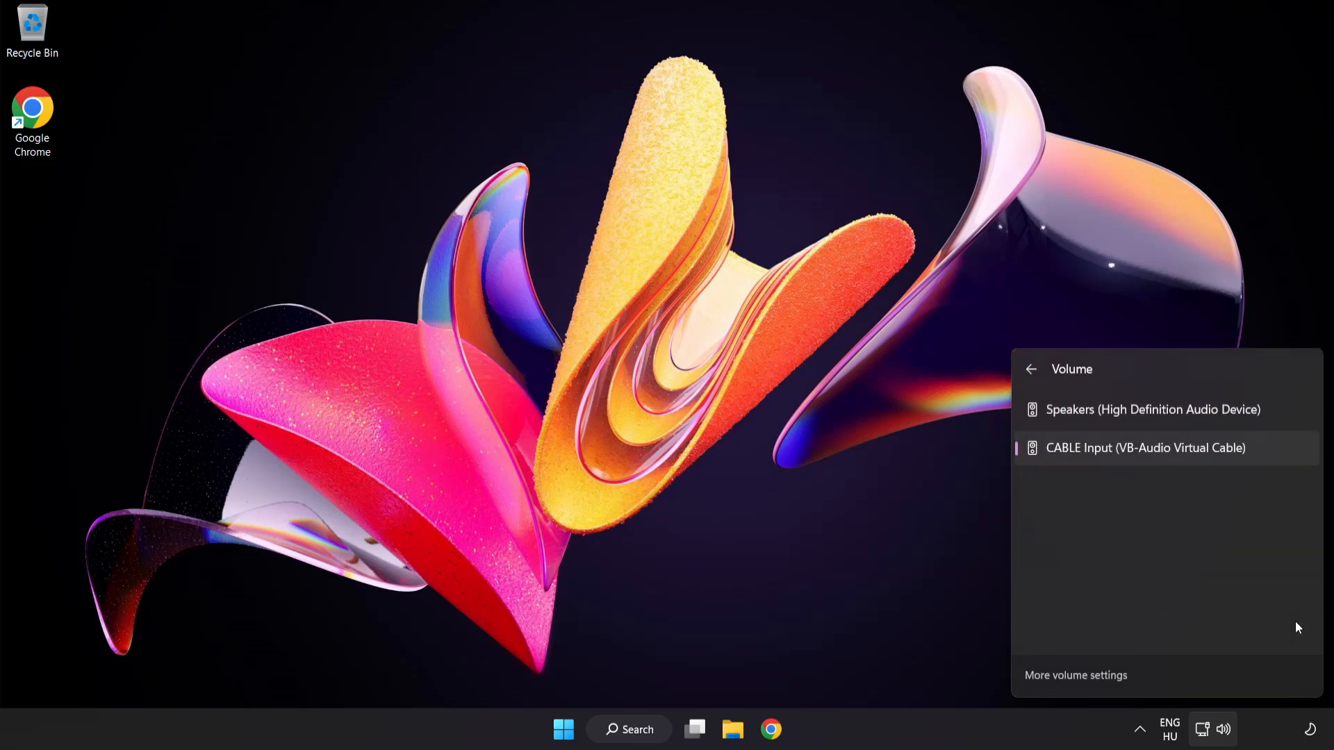
{"action": "mouse_move", "coordinate": [1071, 493]}
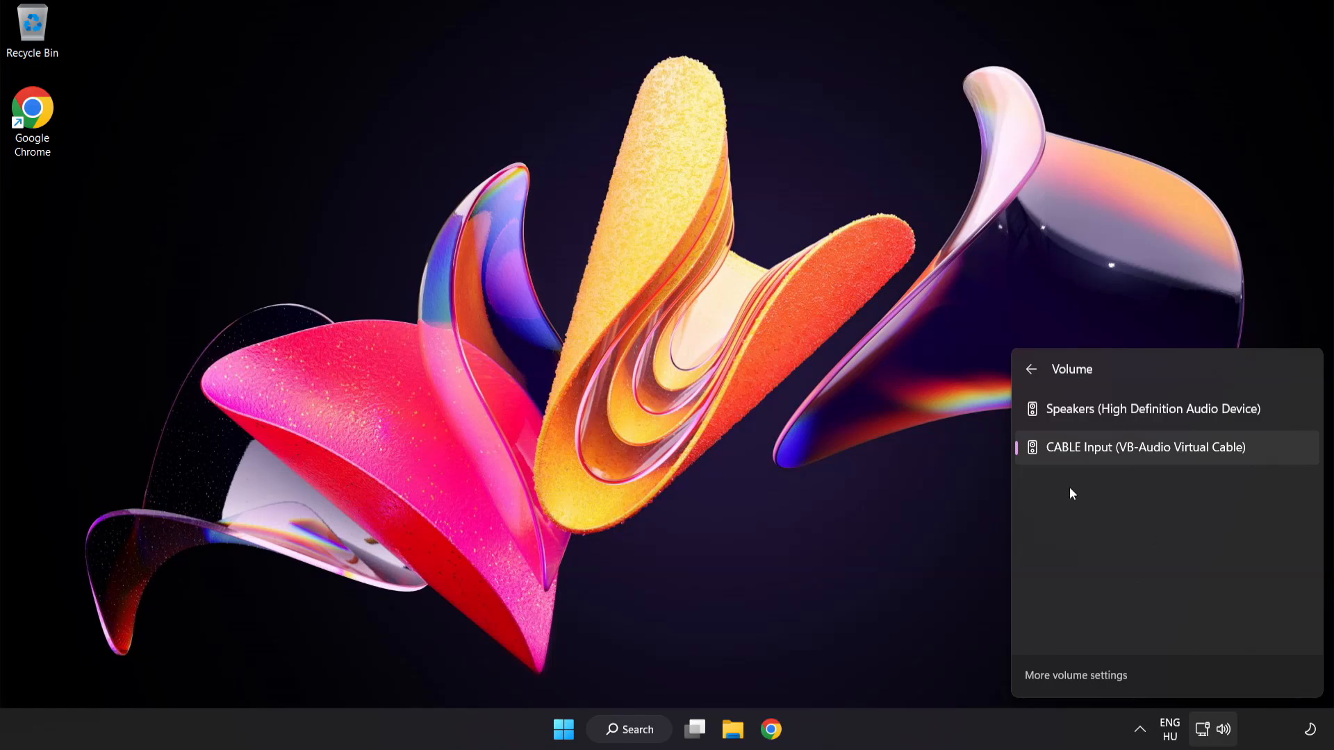
{"action": "mouse_move", "coordinate": [1136, 408]}
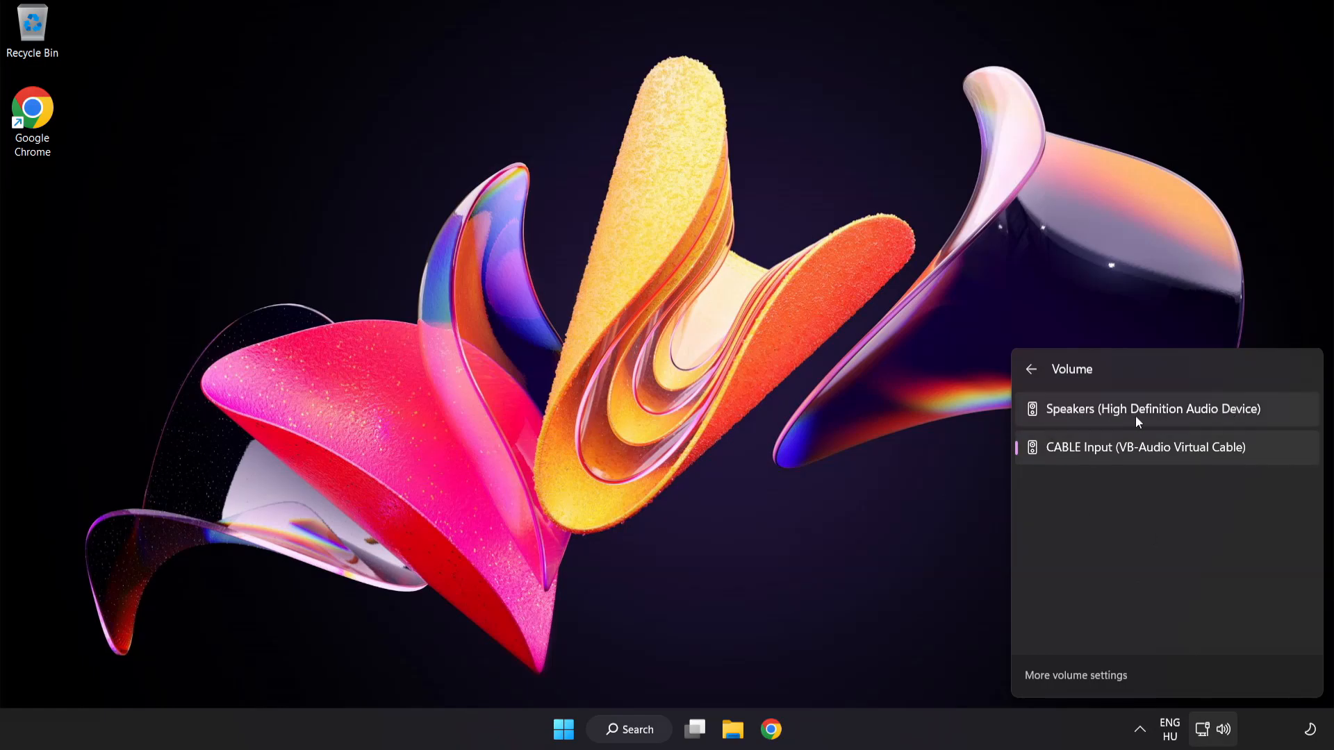
{"action": "left_click", "coordinate": [1154, 408]}
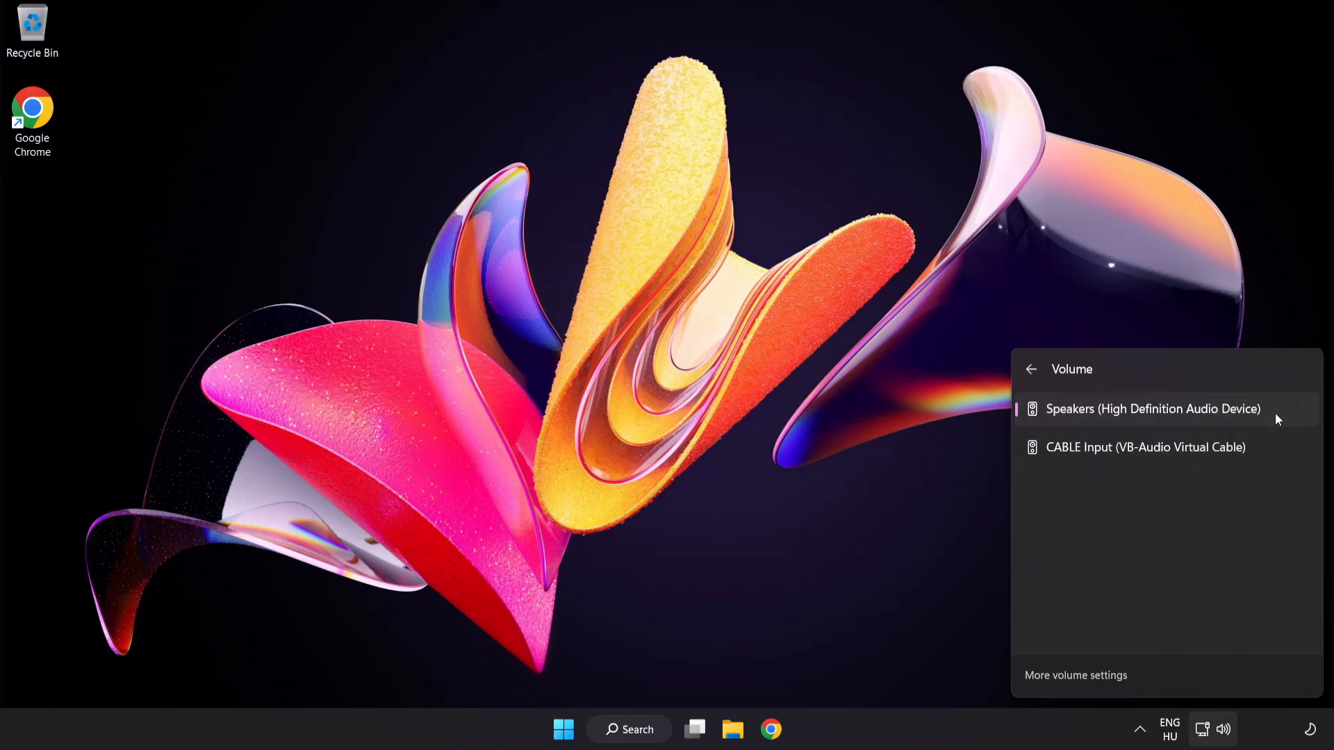
{"action": "left_click", "coordinate": [649, 381]}
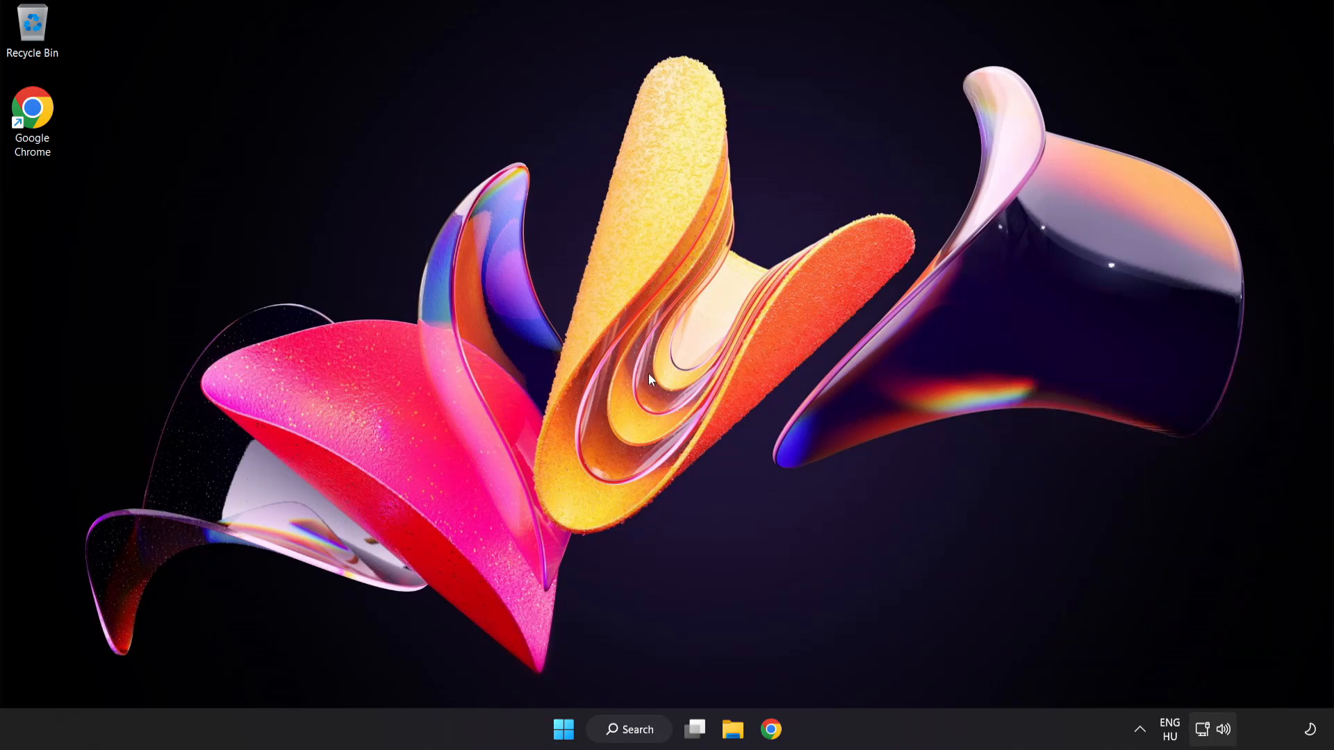
{"action": "mouse_move", "coordinate": [1227, 735]}
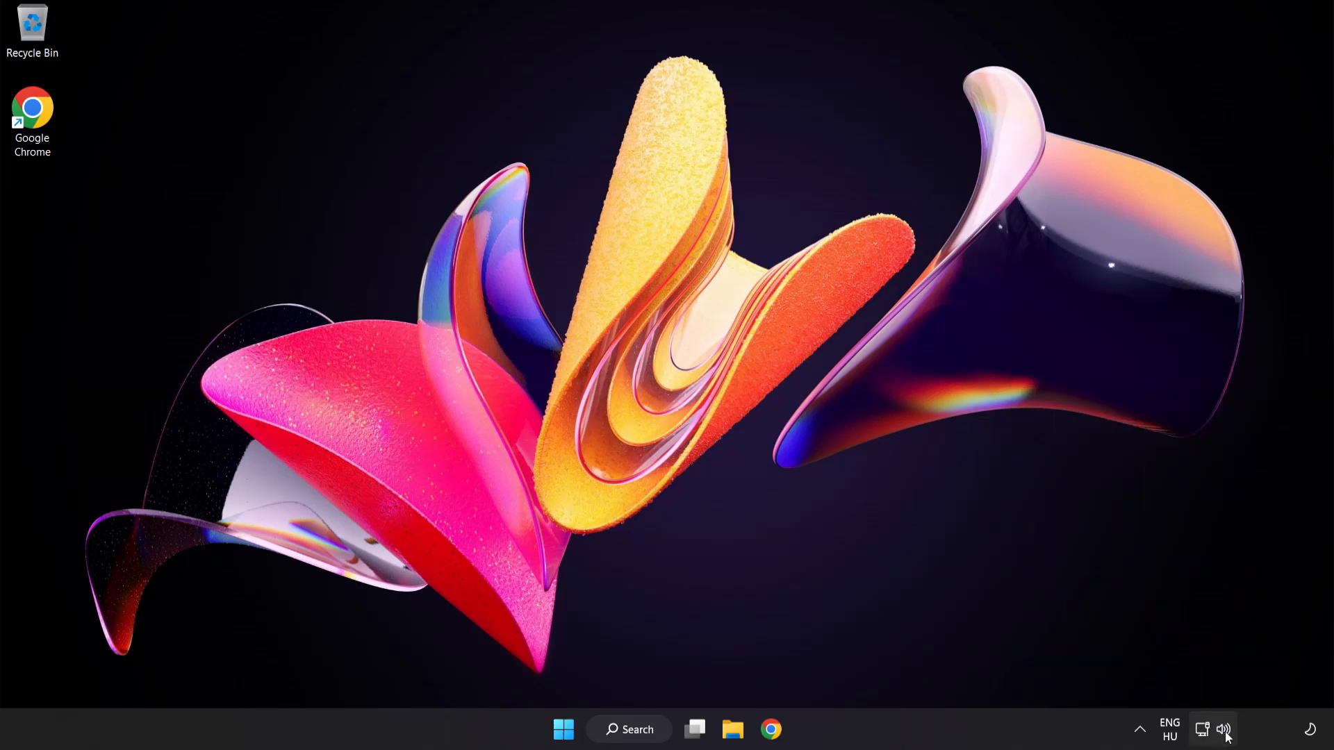
- Reset sound devices and app volumes to defaults from the Volume mixer, then close Settings
{"action": "right_click", "coordinate": [1226, 730]}
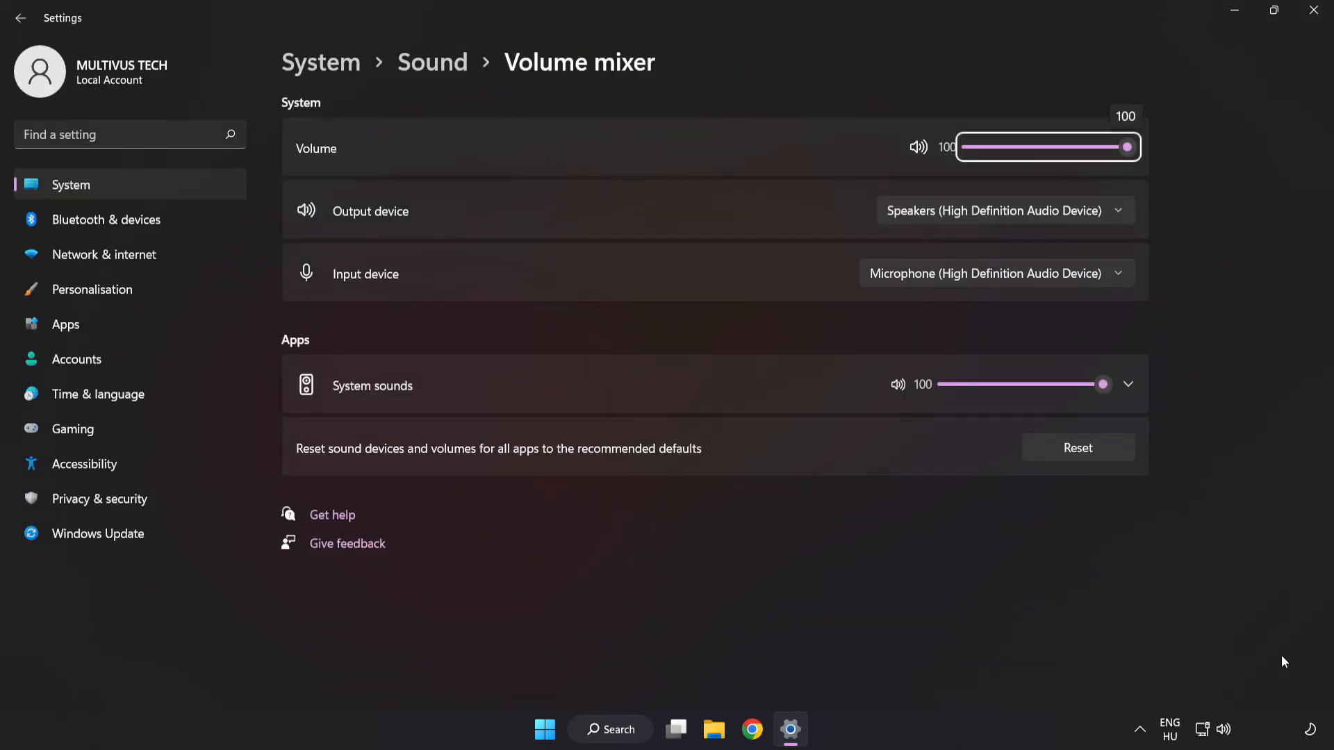
{"action": "mouse_move", "coordinate": [314, 464]}
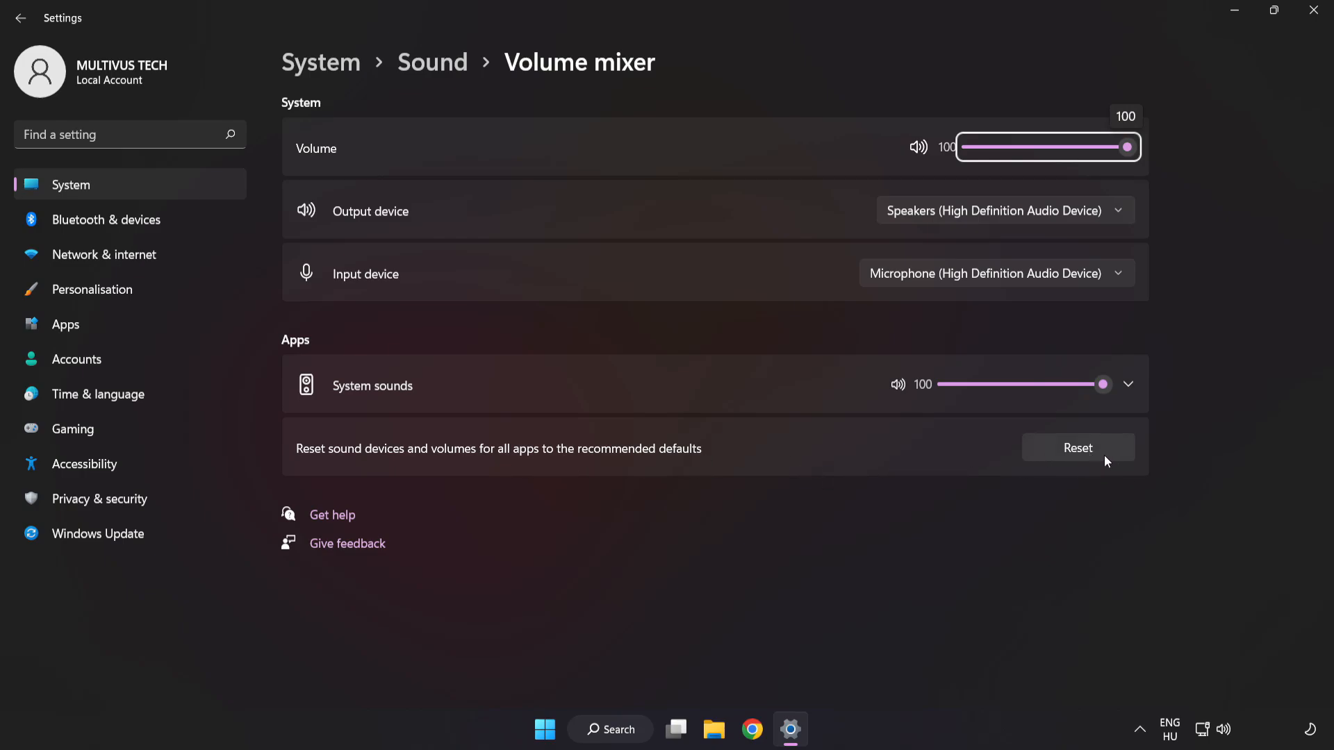
{"action": "left_click", "coordinate": [1079, 448]}
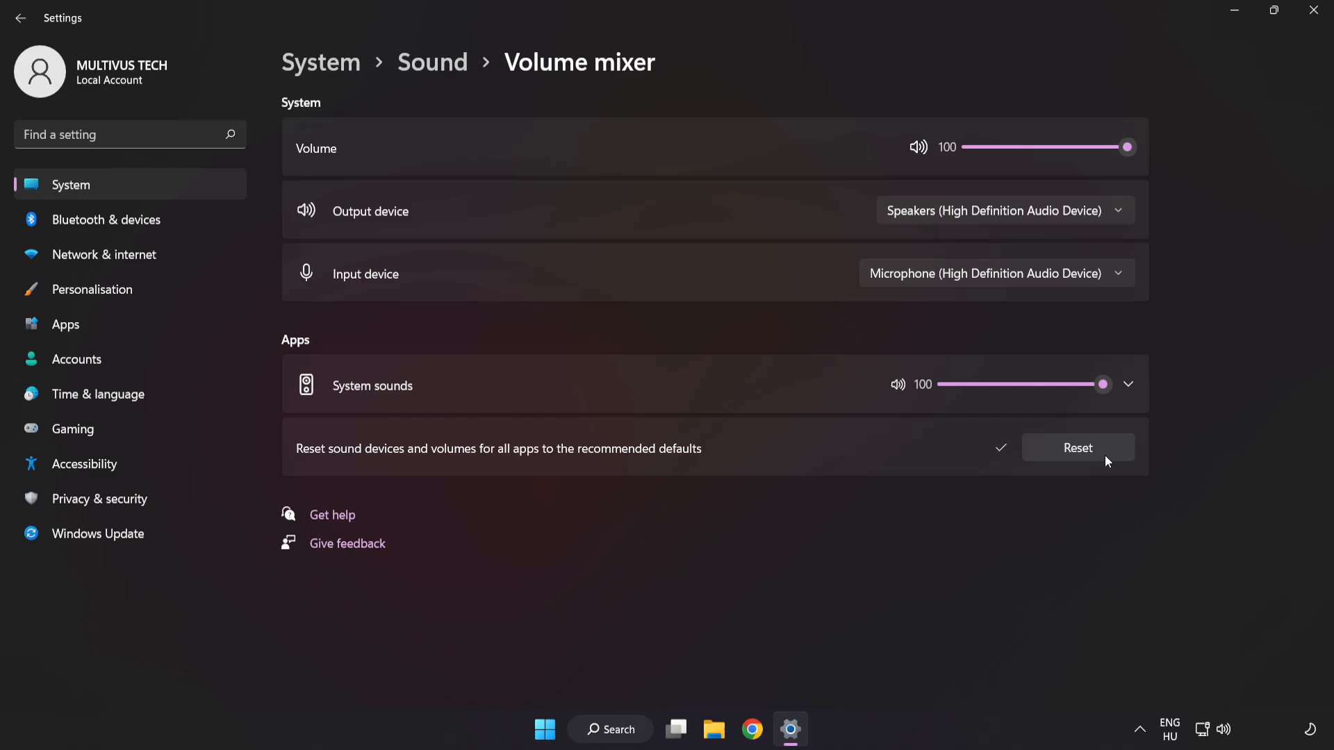
{"action": "mouse_move", "coordinate": [1085, 86]}
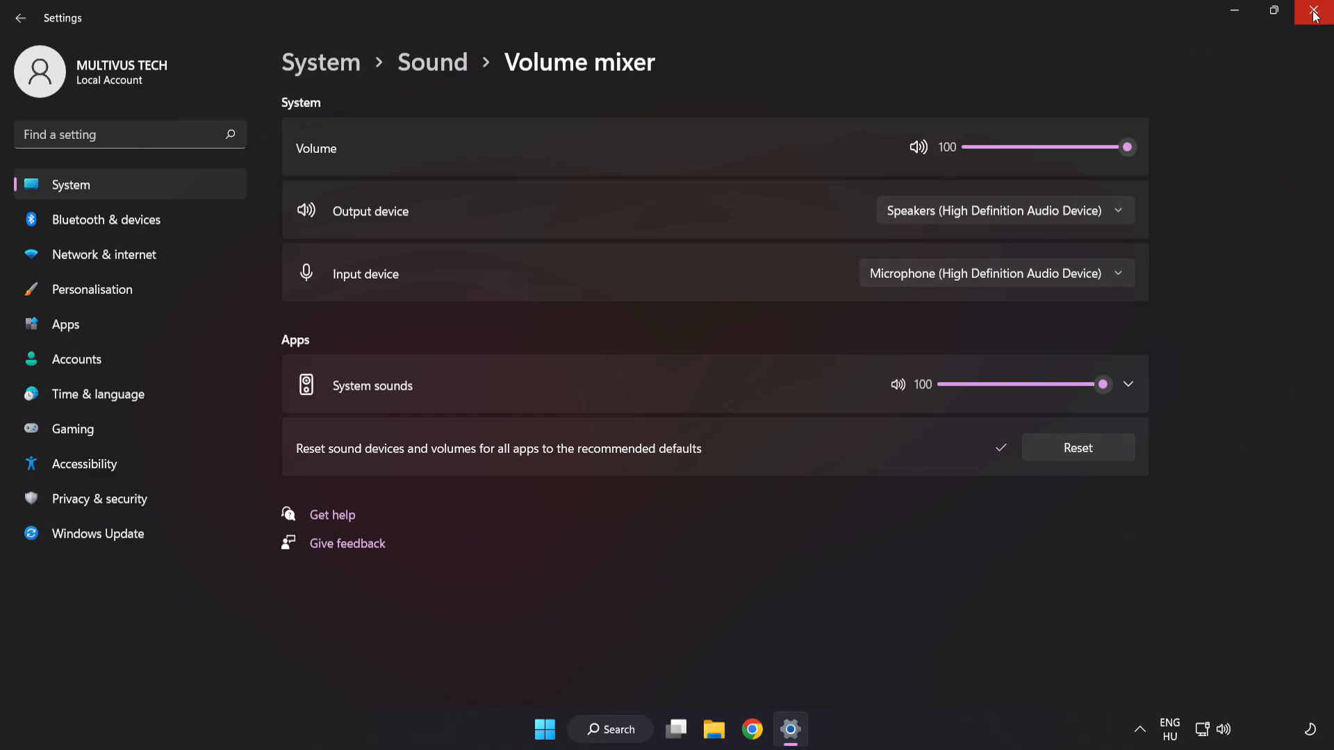
{"action": "left_click", "coordinate": [1313, 15]}
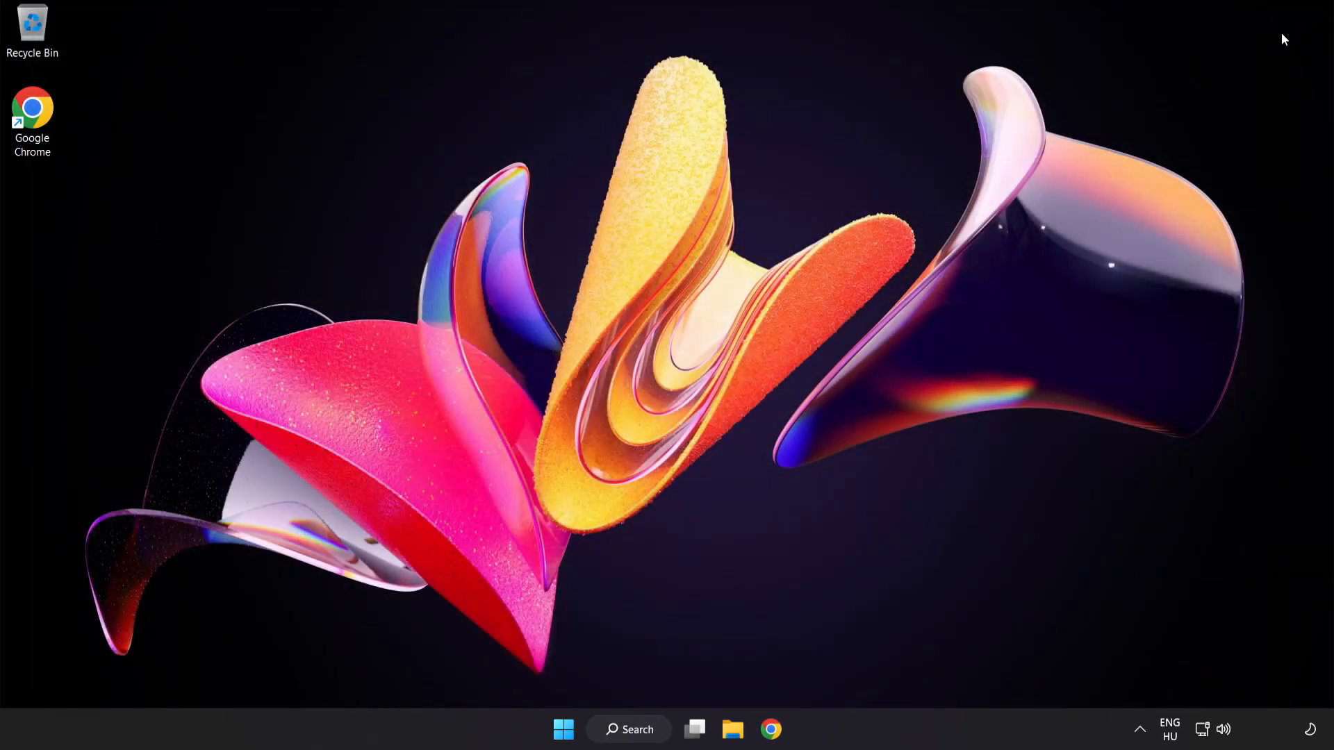
{"action": "mouse_move", "coordinate": [652, 362]}
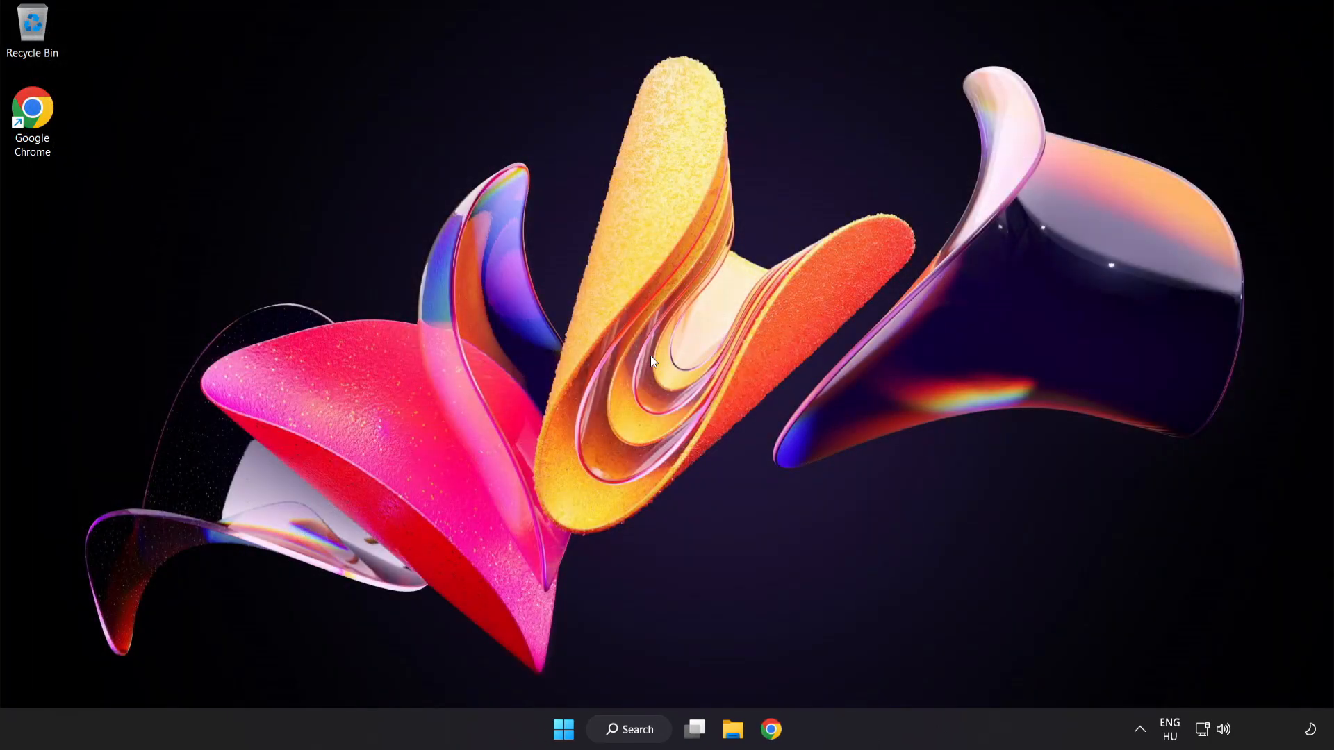
{"action": "mouse_move", "coordinate": [1226, 730]}
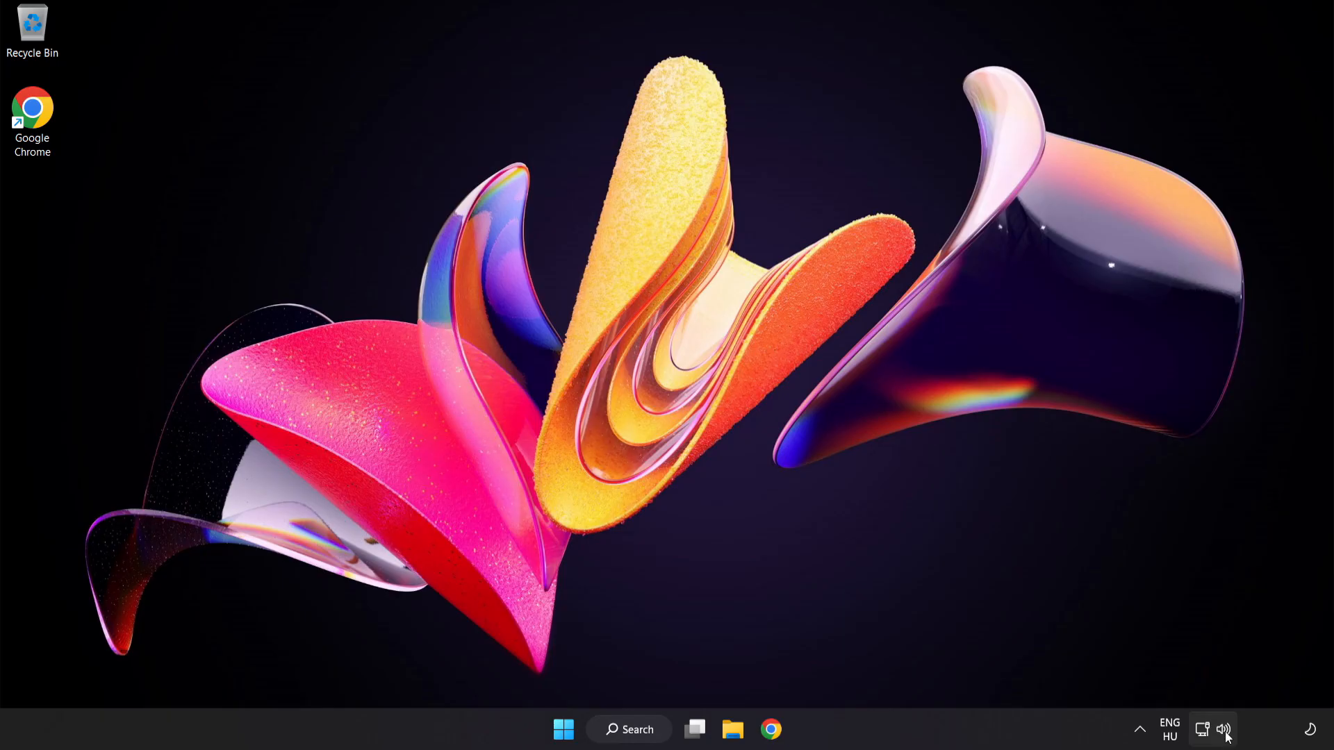
- From the tray menu, reach Sound settings and launch More sound settings to show the Playback tab
{"action": "right_click", "coordinate": [1225, 729]}
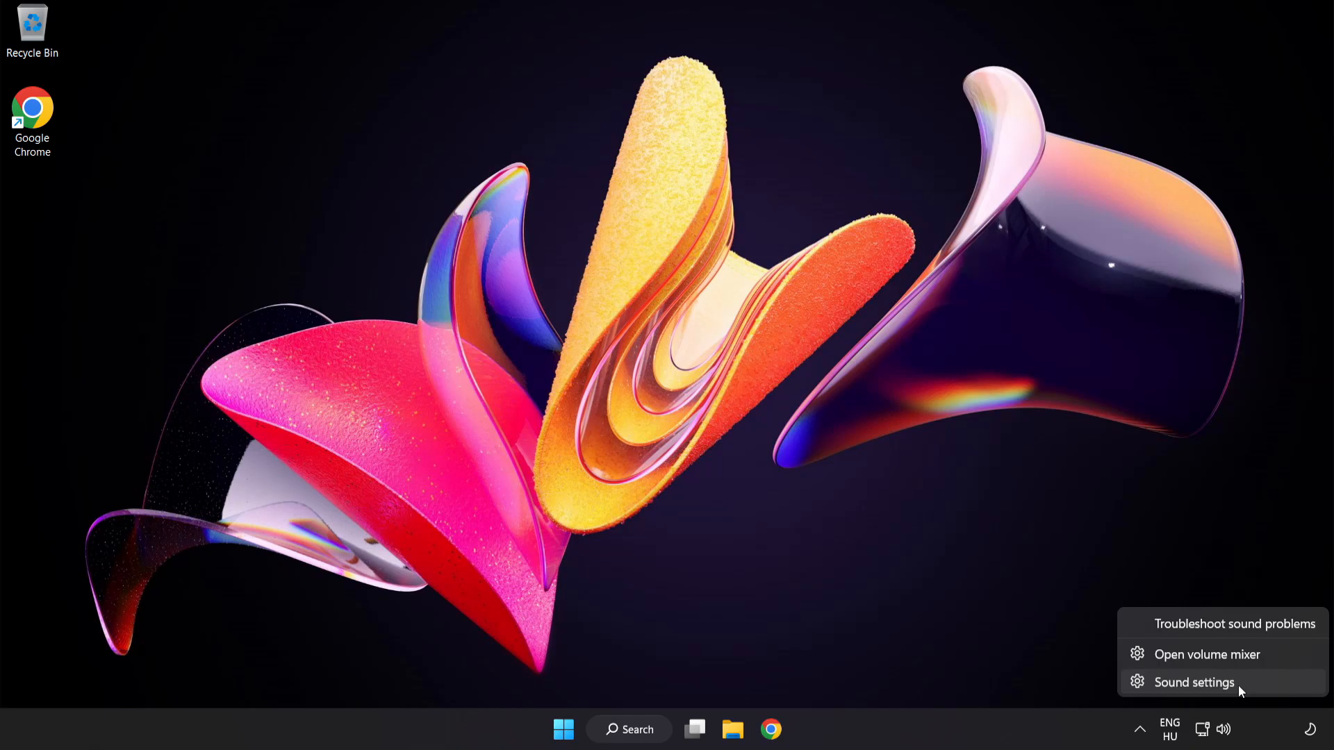
{"action": "left_click", "coordinate": [1191, 683]}
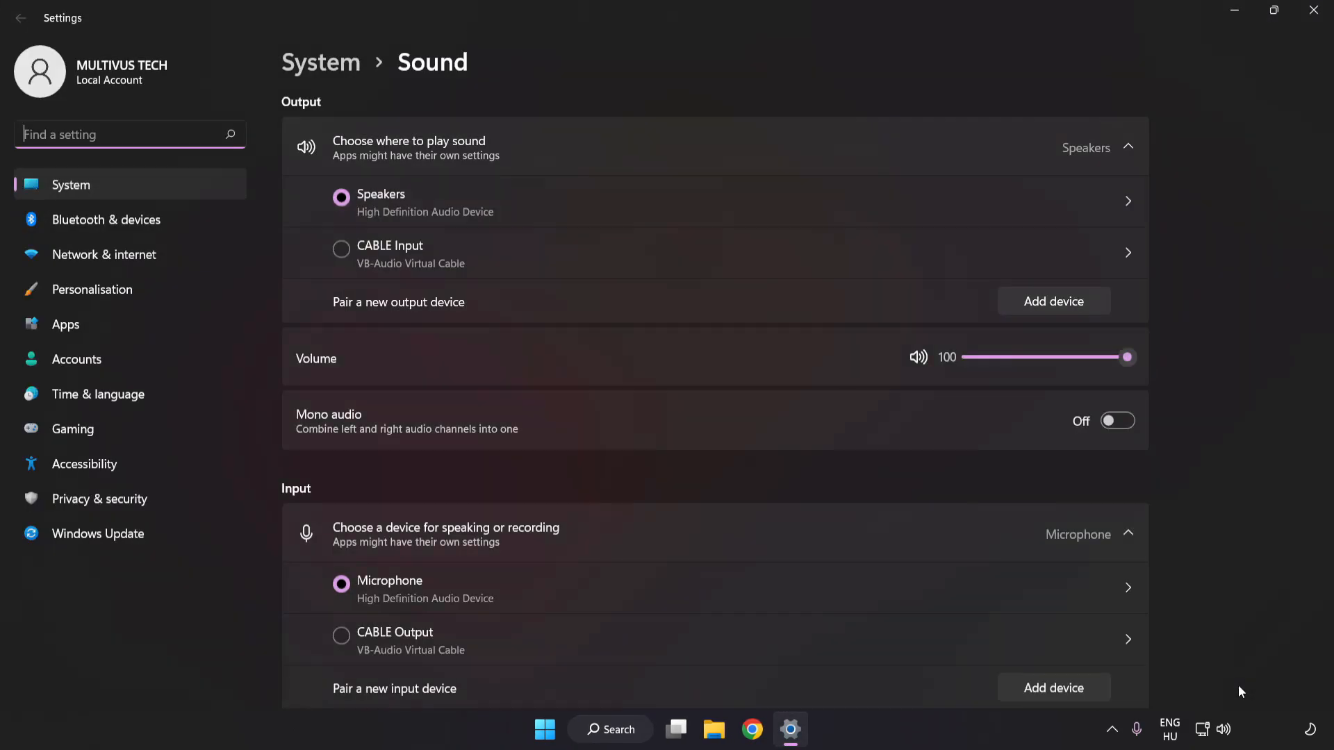
{"action": "mouse_move", "coordinate": [385, 342]}
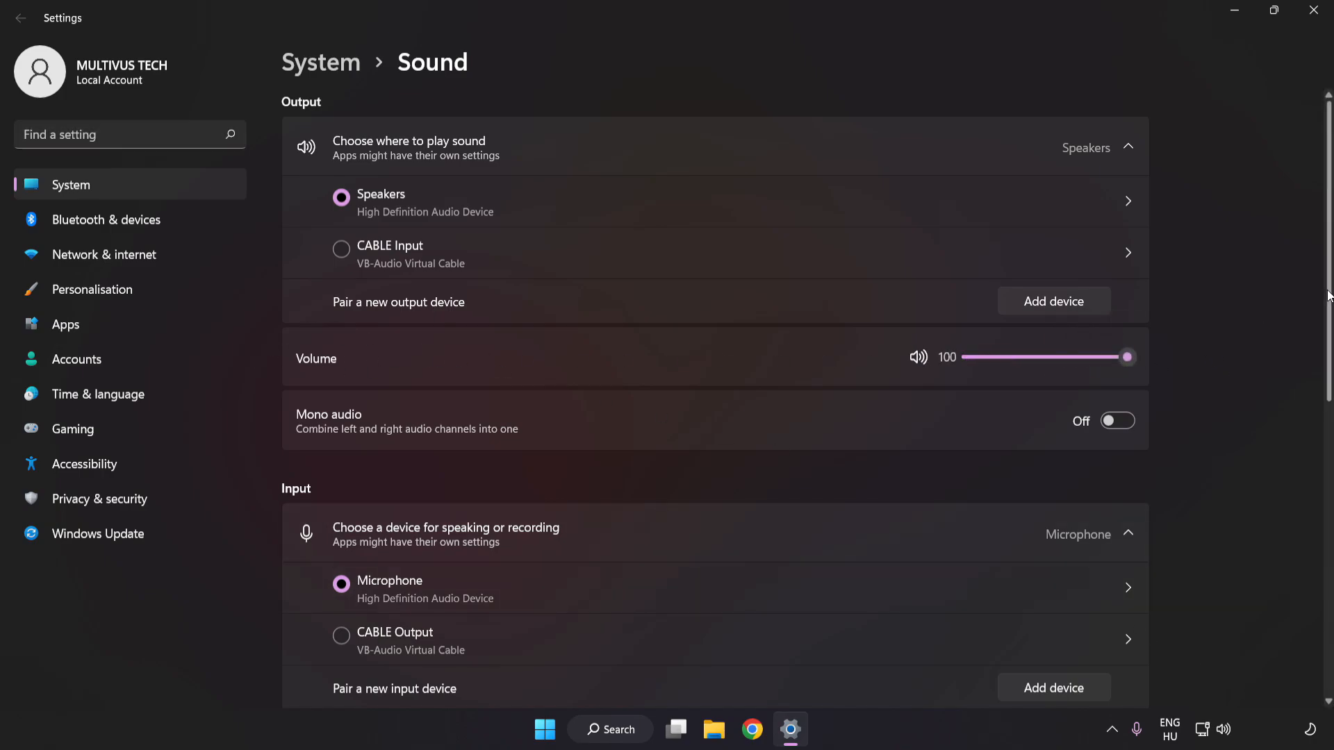
{"action": "scroll", "scroll_direction": "down", "scroll_amount": 3}
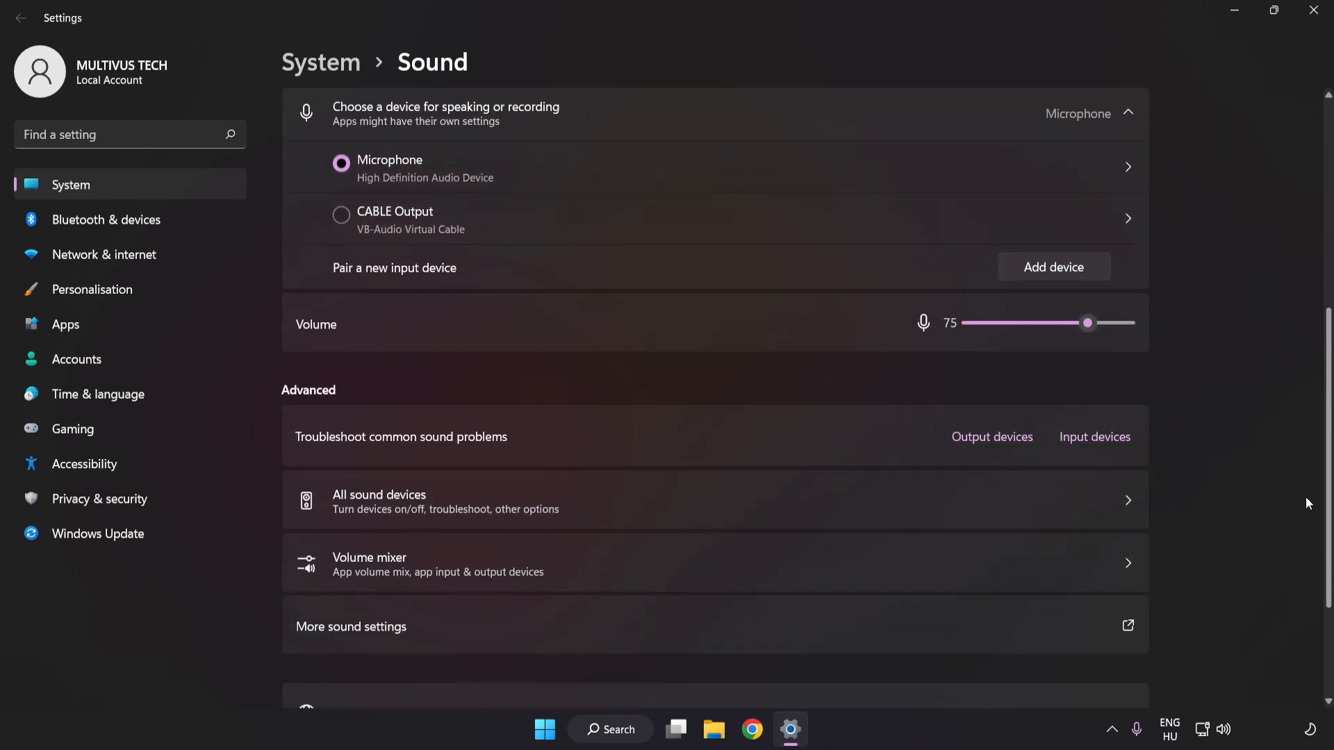
{"action": "scroll", "scroll_direction": "down", "scroll_amount": 3}
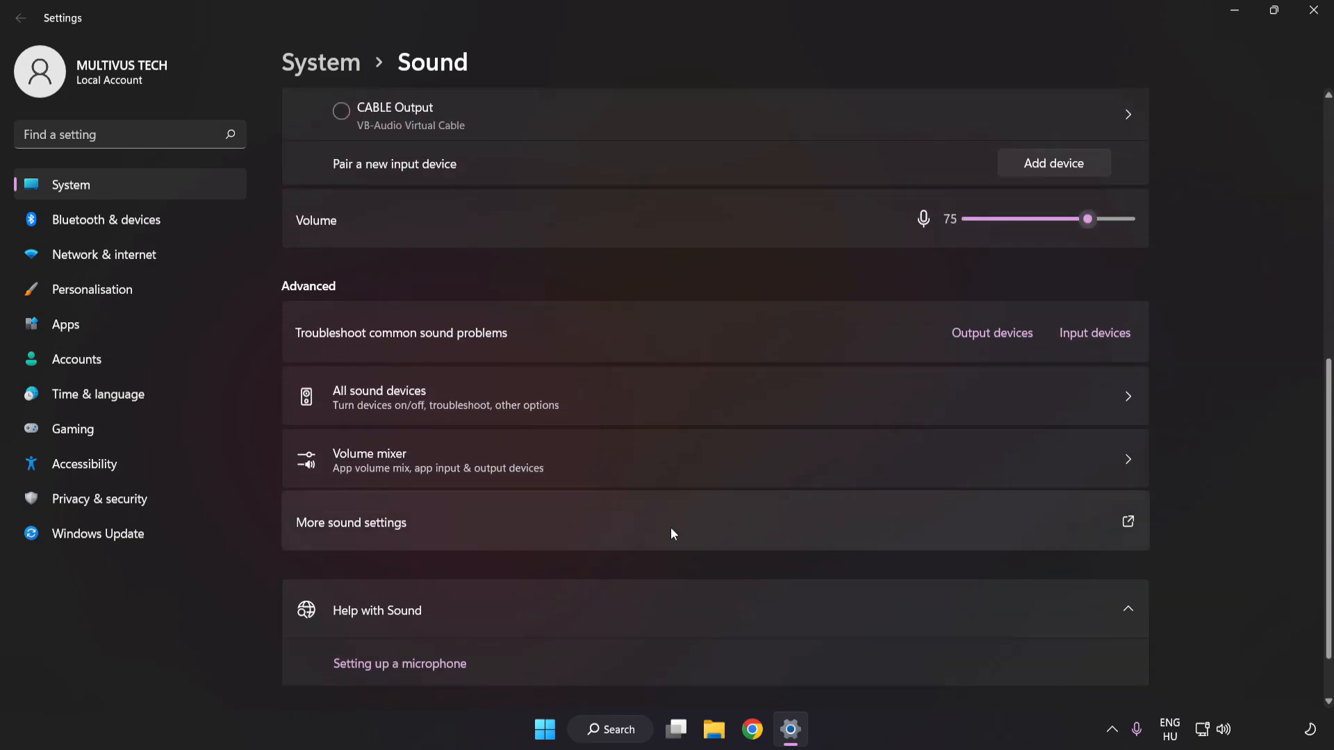
{"action": "mouse_move", "coordinate": [385, 536]}
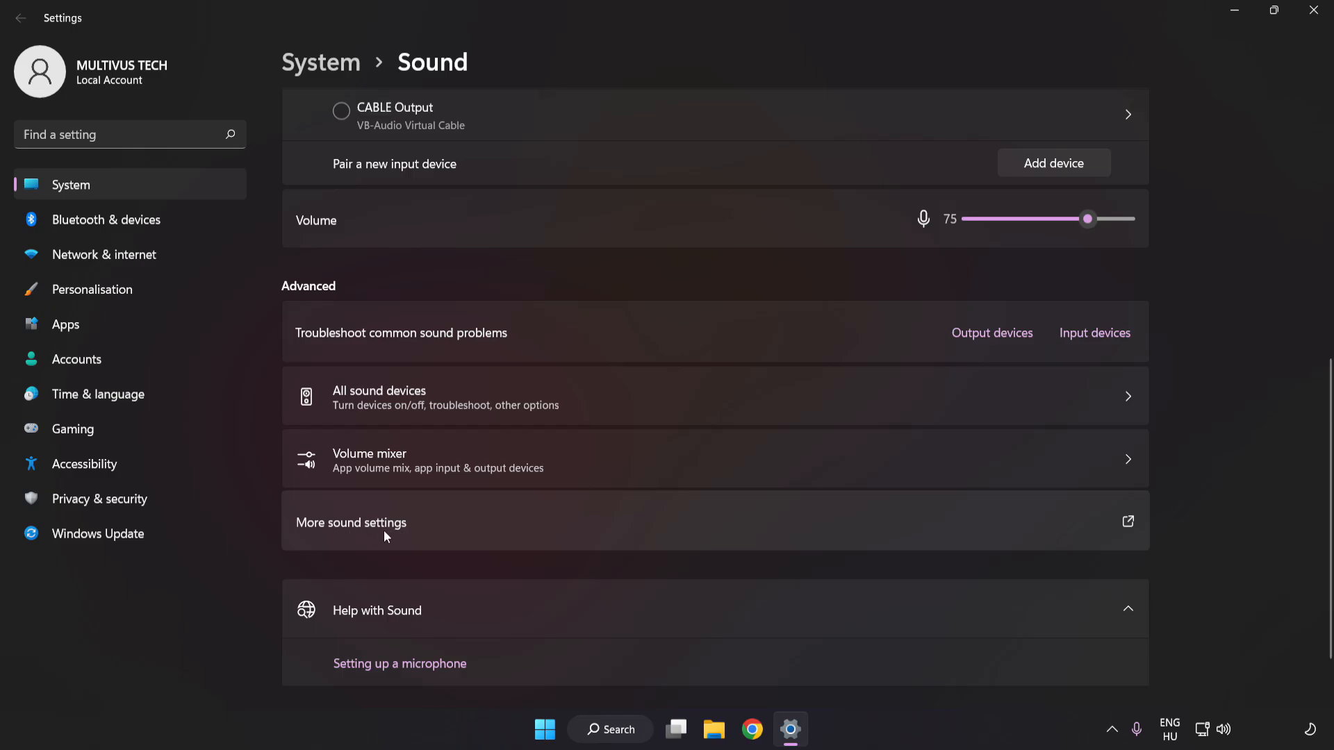
{"action": "left_click", "coordinate": [350, 523]}
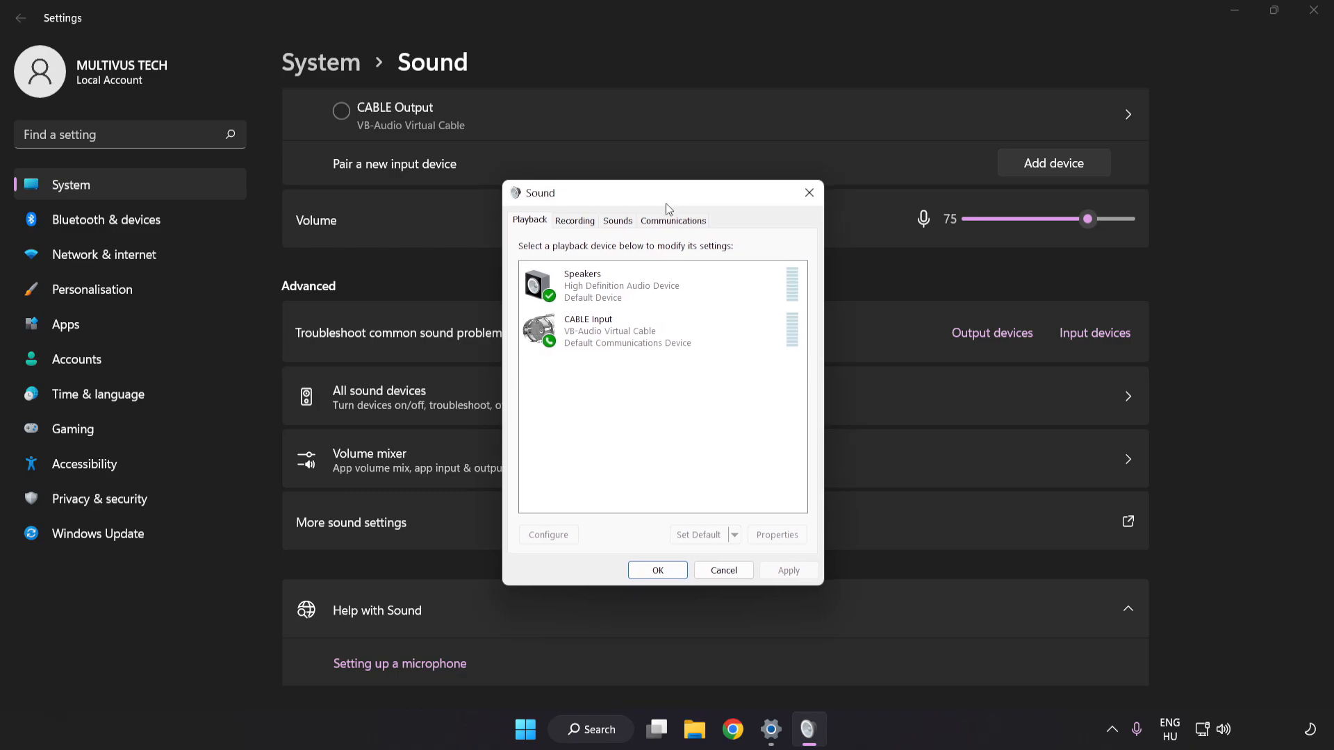
- Disable the CABLE Input playback device and select Speakers as the device to configure
{"action": "left_click", "coordinate": [628, 331]}
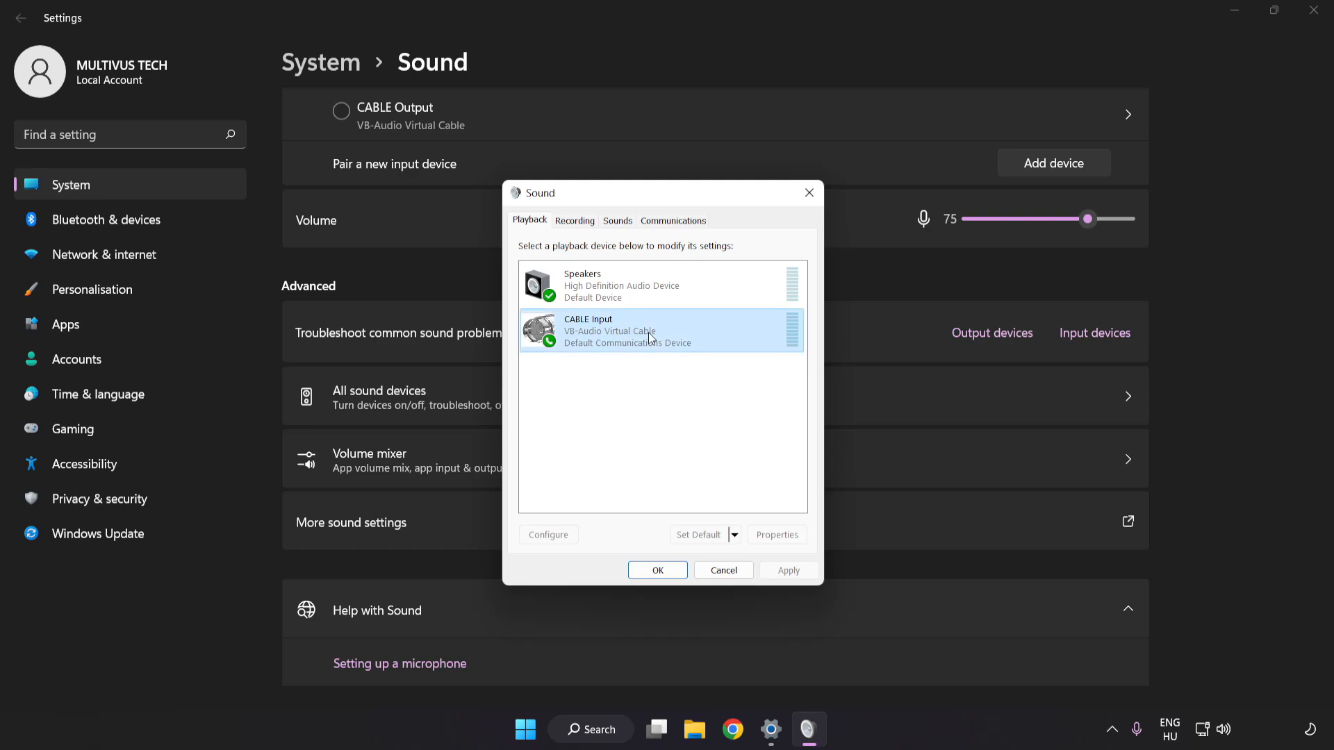
{"action": "right_click", "coordinate": [662, 330]}
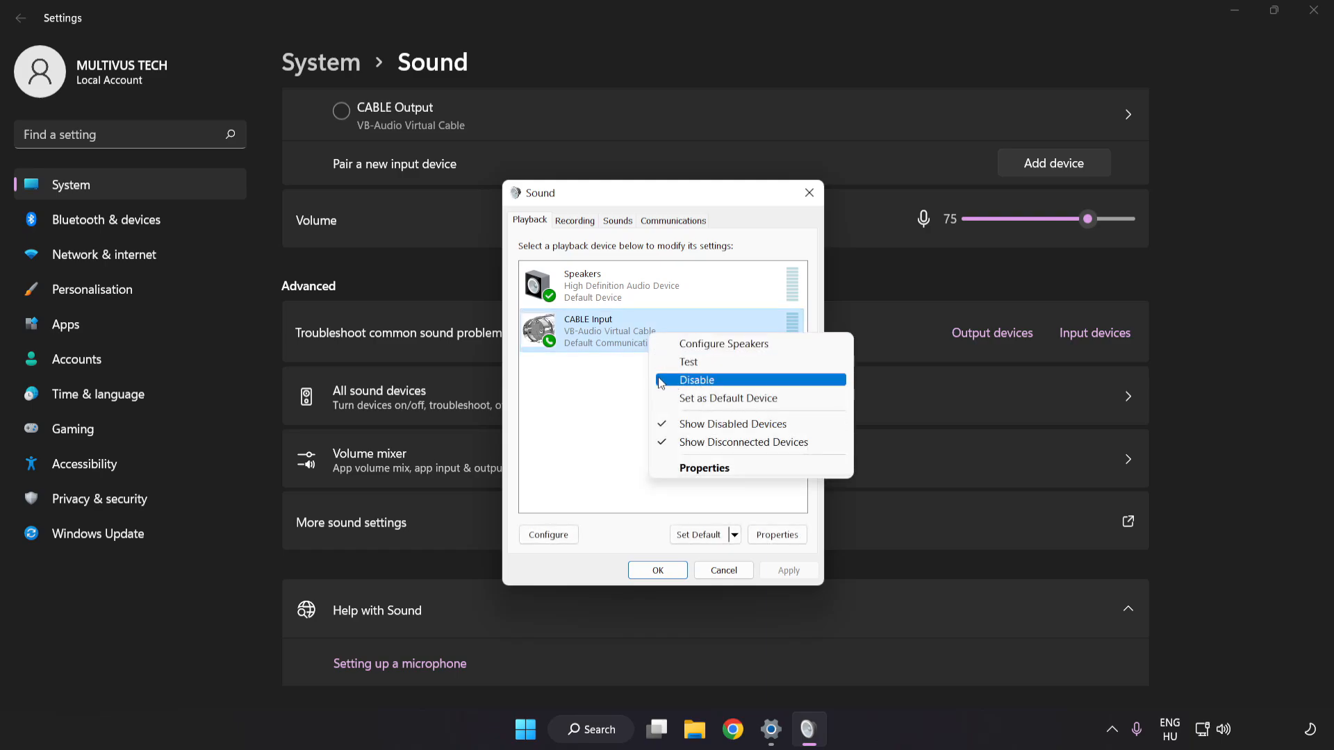
{"action": "left_click", "coordinate": [696, 380]}
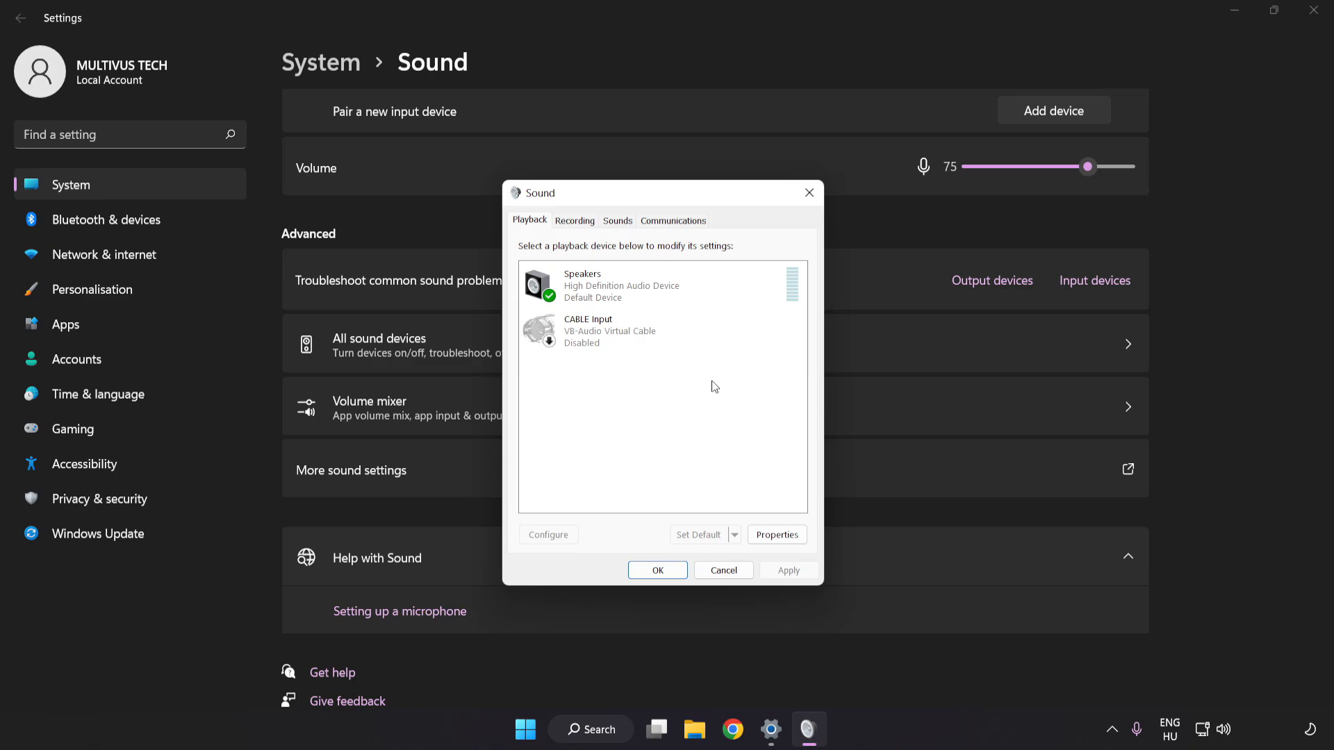
{"action": "left_click", "coordinate": [621, 285]}
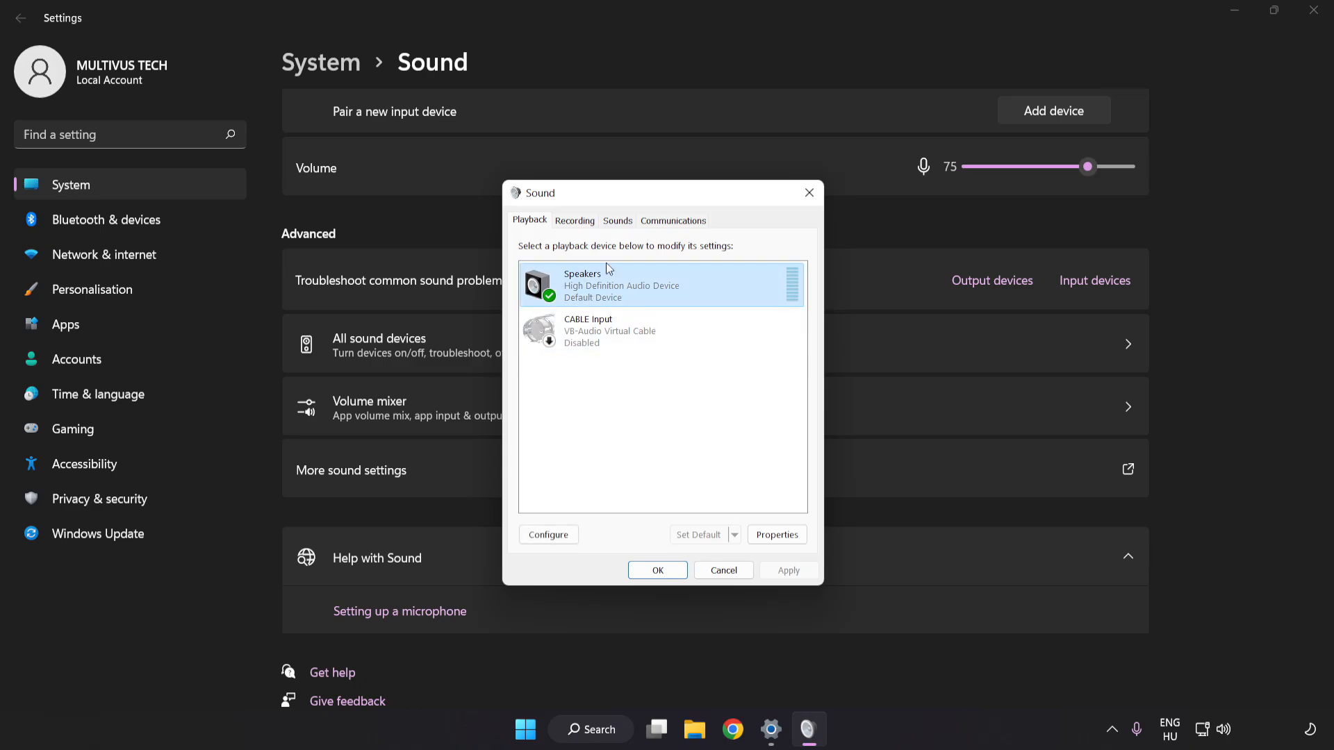
- Configure Speakers as 7.1 Surround, keeping all optional and full-range speakers, through the wizard to Finish
{"action": "right_click", "coordinate": [665, 285]}
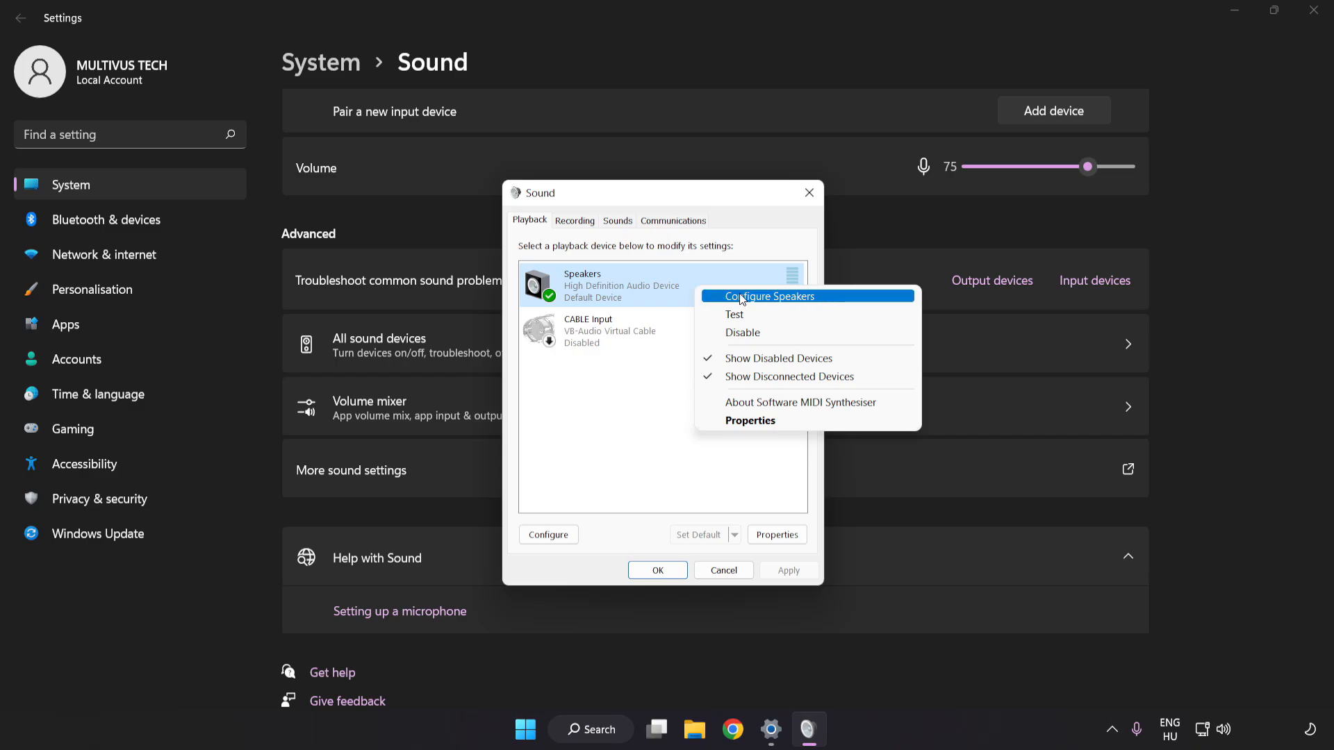
{"action": "mouse_move", "coordinate": [828, 305]}
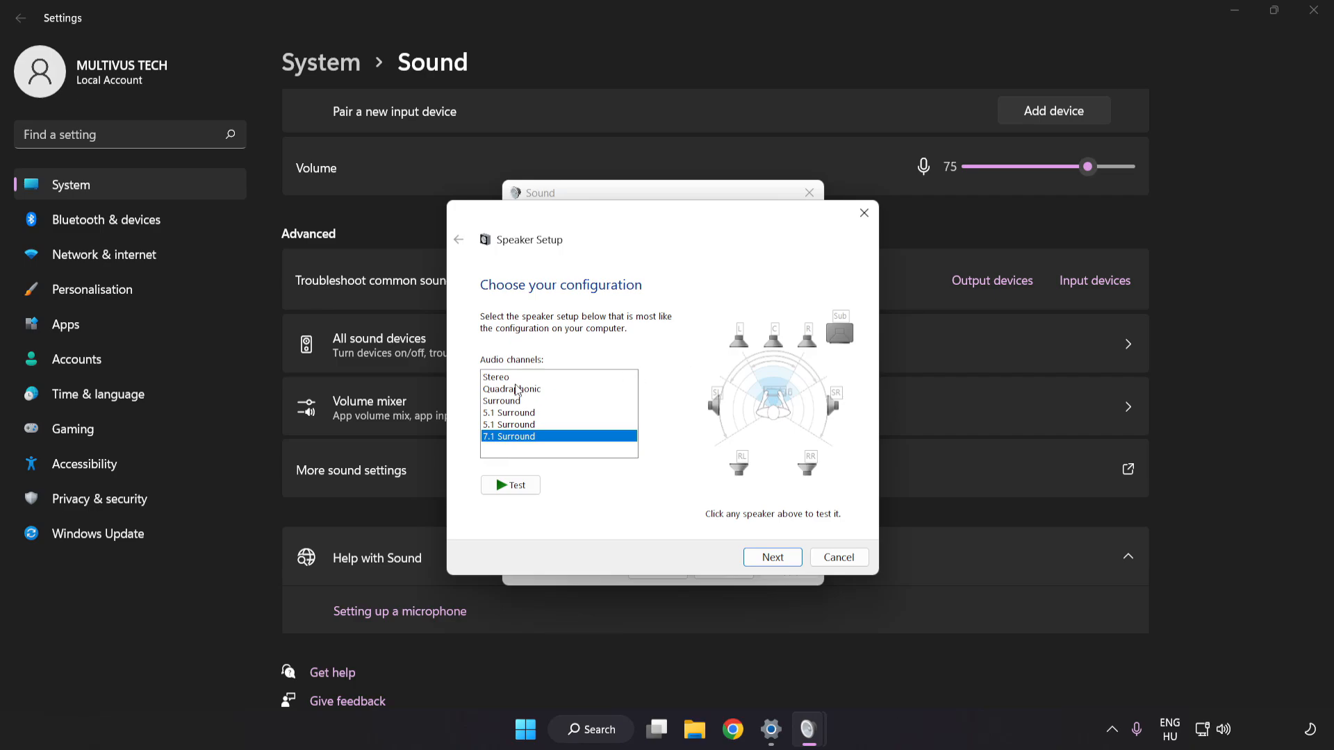
{"action": "mouse_move", "coordinate": [567, 426]}
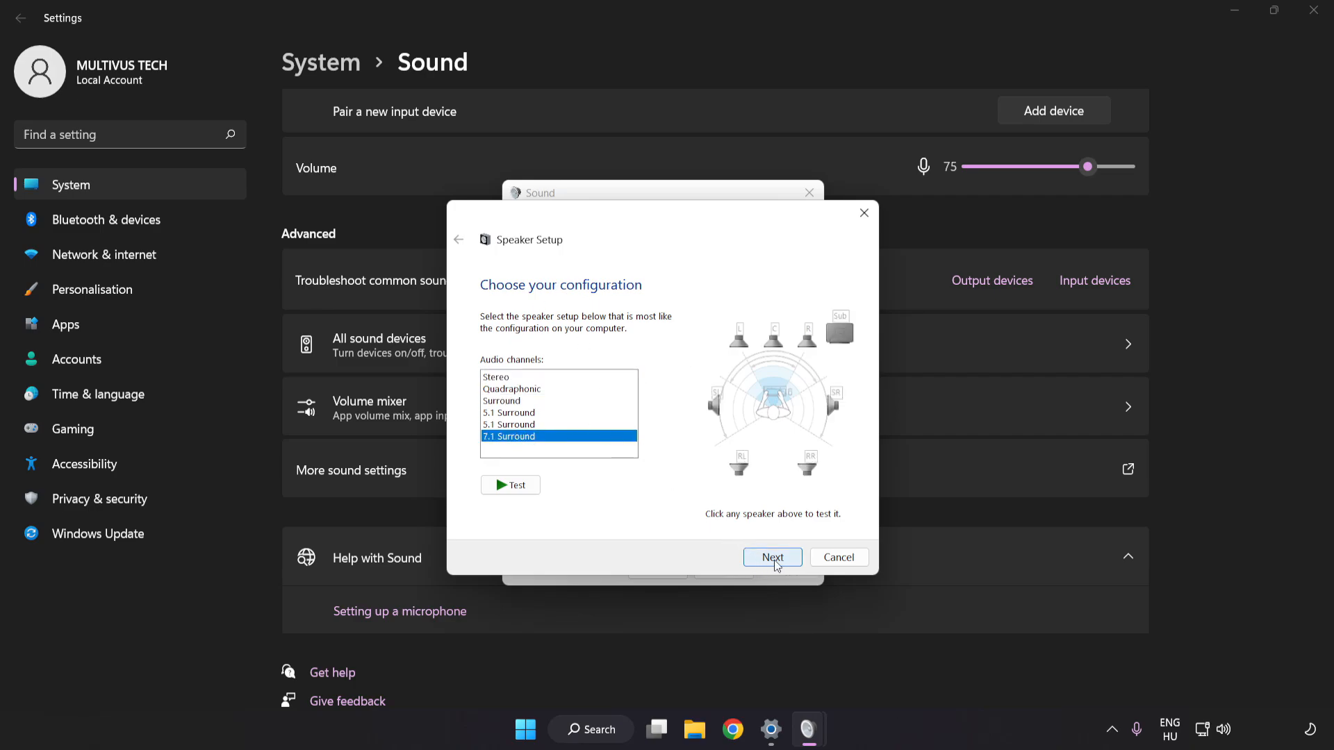
{"action": "left_click", "coordinate": [771, 557]}
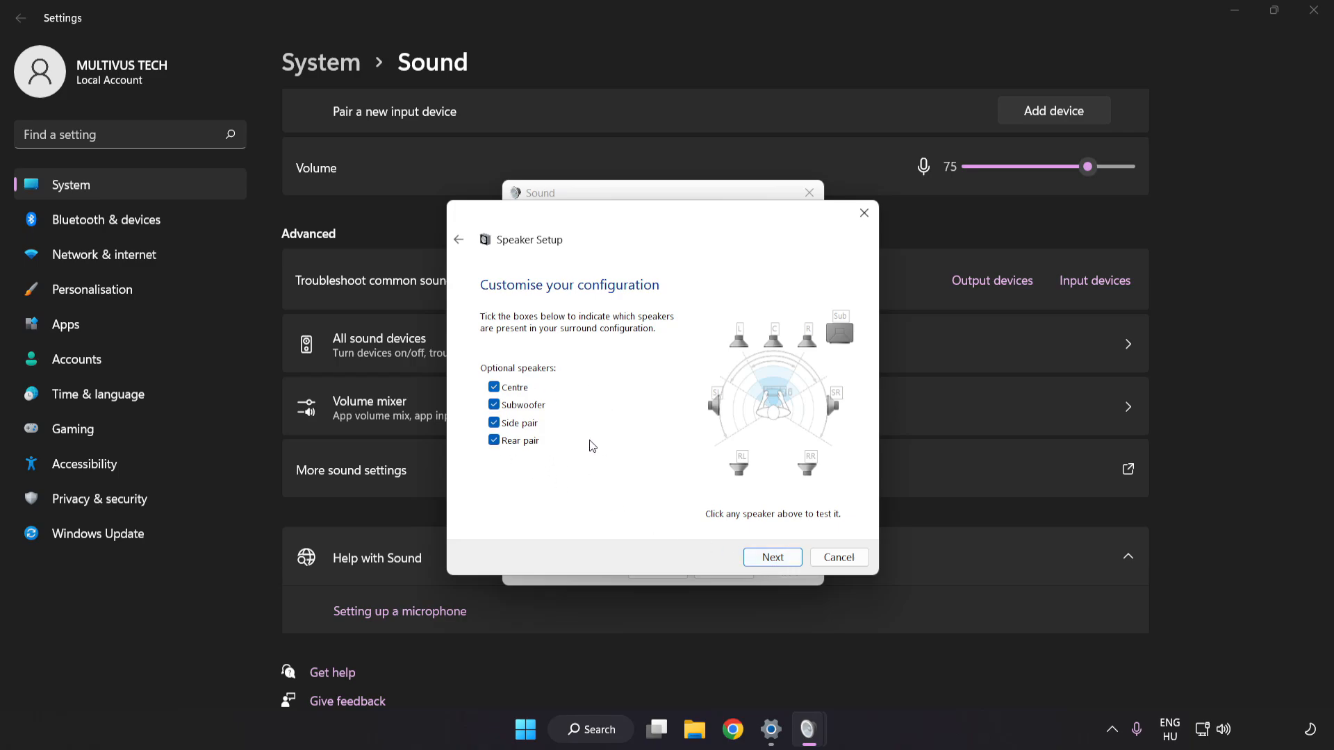
{"action": "left_click", "coordinate": [771, 557]}
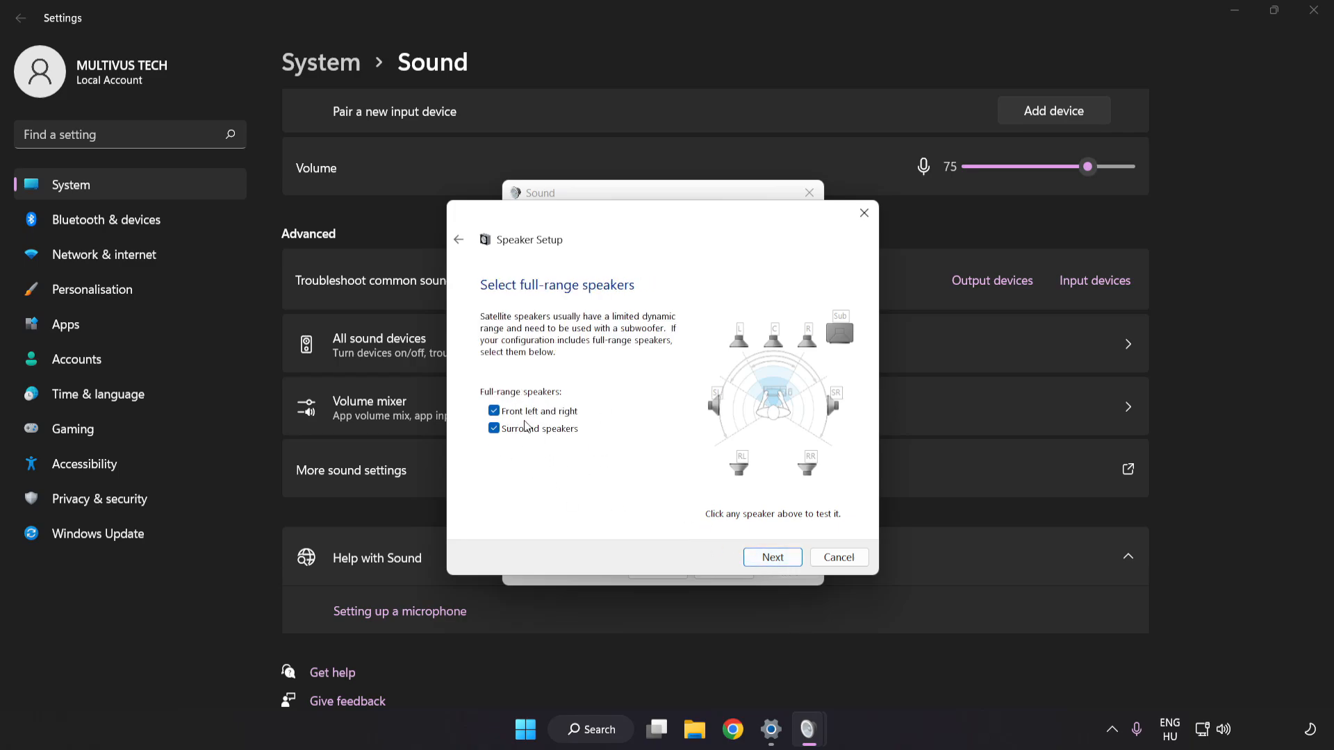
{"action": "left_click", "coordinate": [771, 557]}
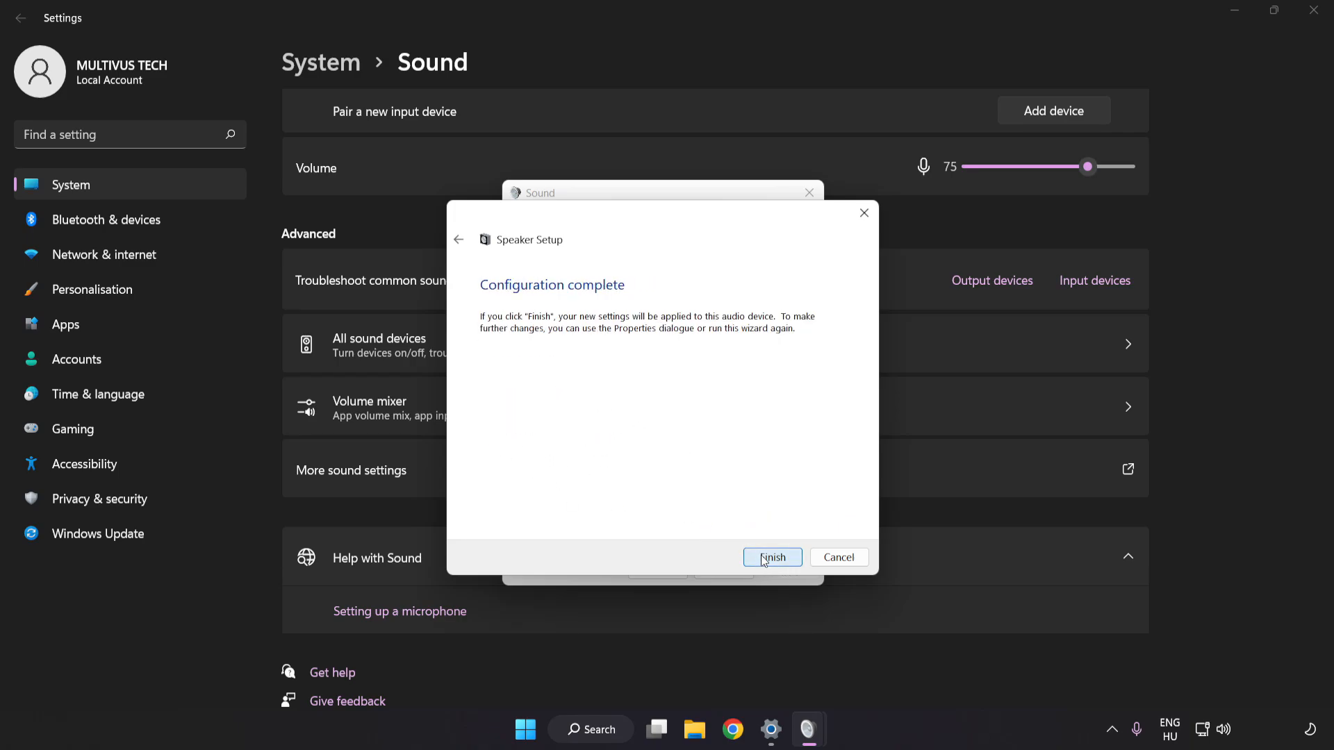
{"action": "left_click", "coordinate": [771, 558]}
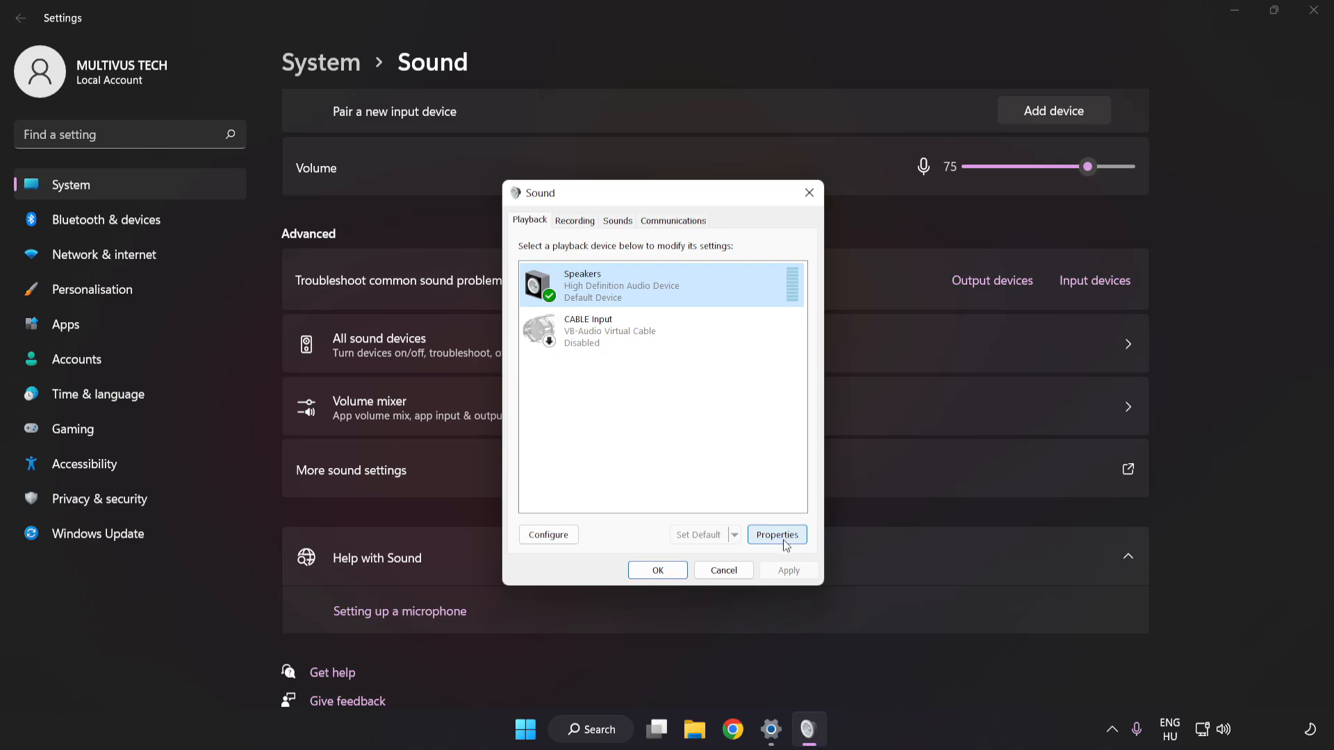
- In Speakers Properties, disable all enhancements and apply, moving on to the Advanced settings
{"action": "left_click", "coordinate": [775, 534]}
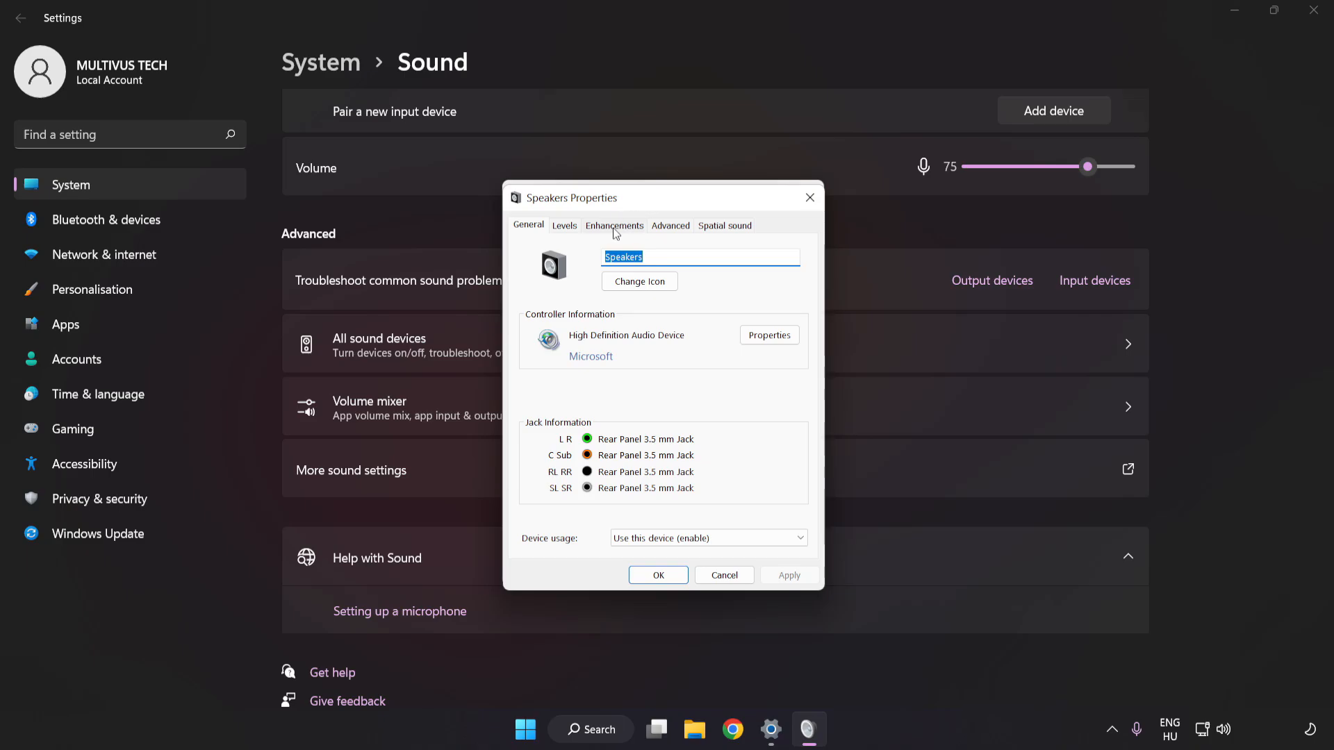
{"action": "left_click", "coordinate": [613, 225]}
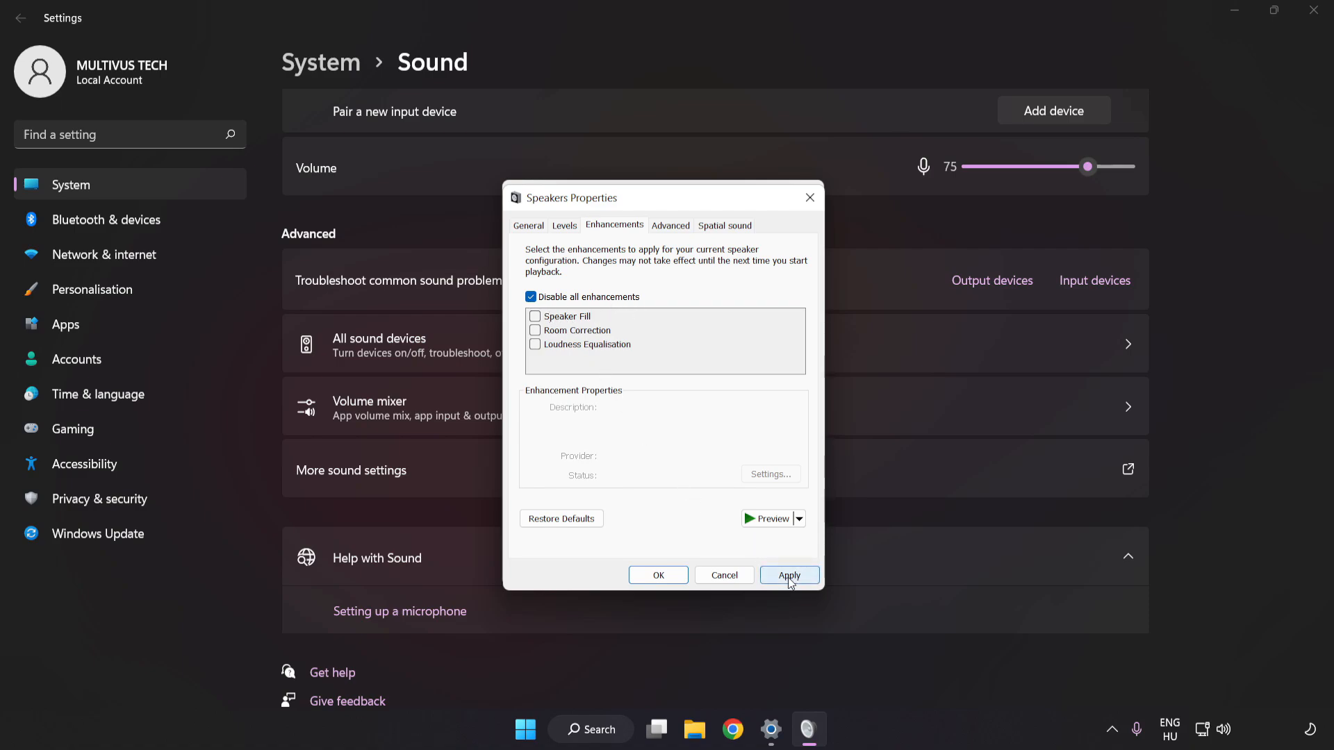
{"action": "left_click", "coordinate": [788, 575]}
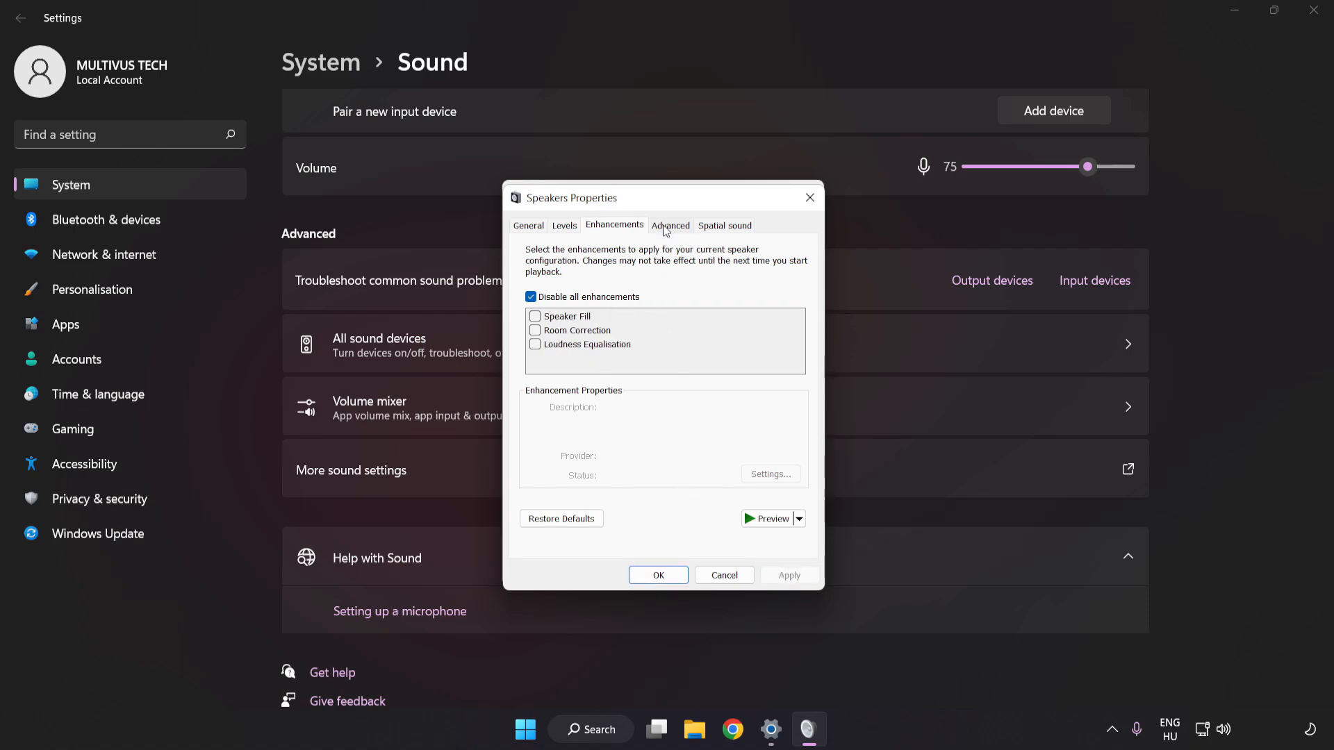
{"action": "left_click", "coordinate": [670, 225]}
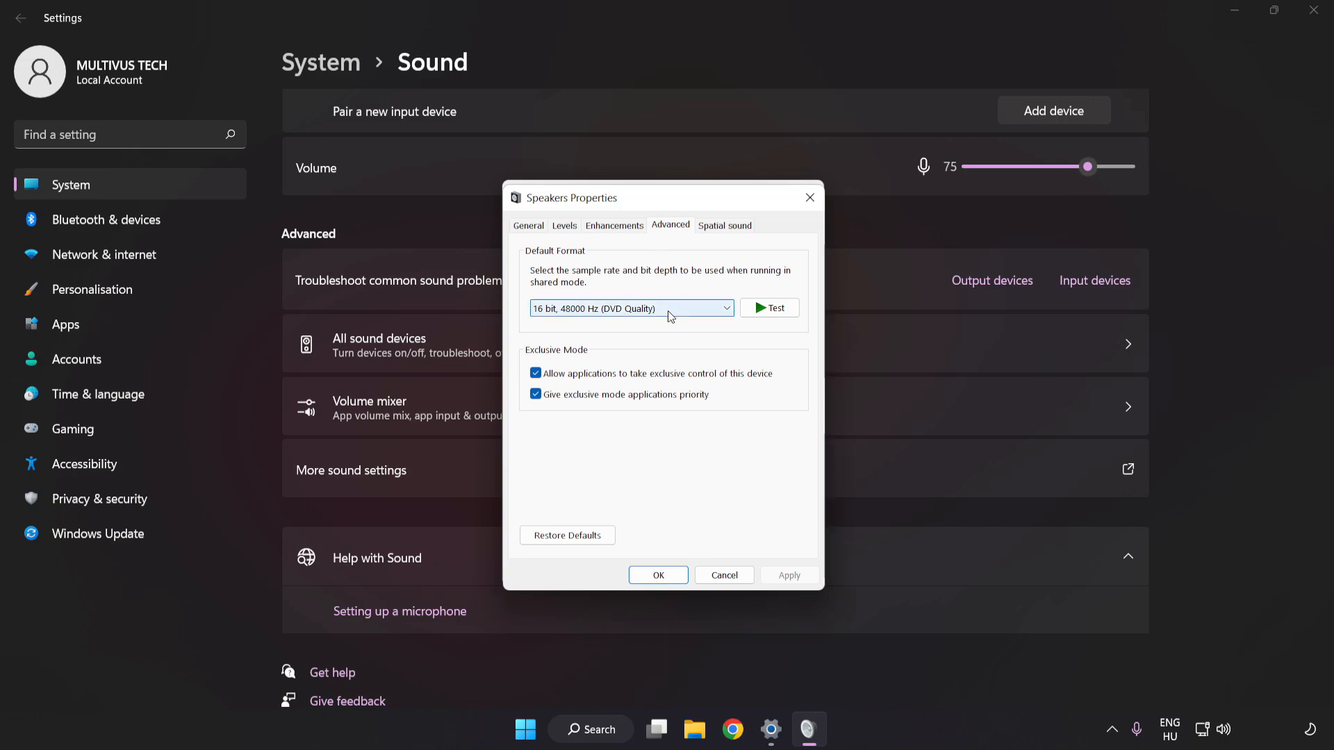
- Set default format to 16 bit, 48000 Hz (DVD Quality), confirm both dialogs and close Settings
{"action": "left_click", "coordinate": [630, 309]}
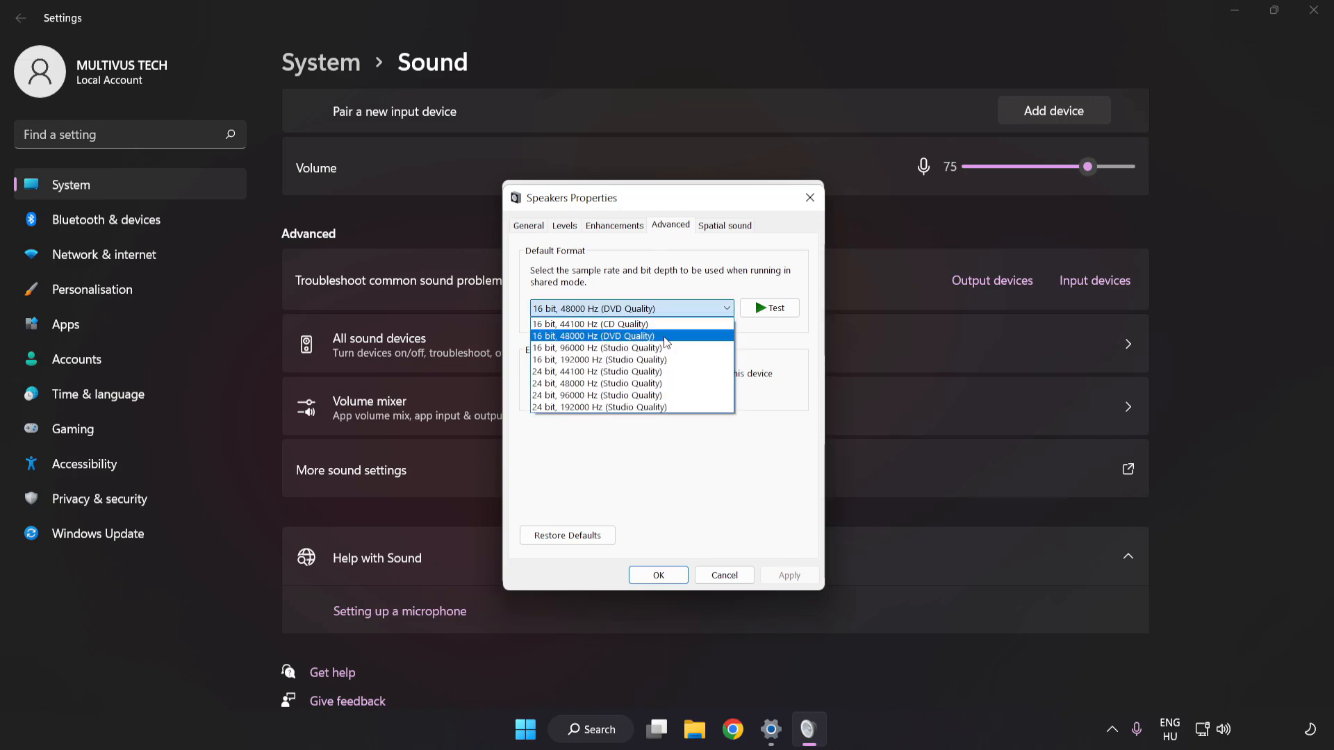
{"action": "left_click", "coordinate": [598, 337]}
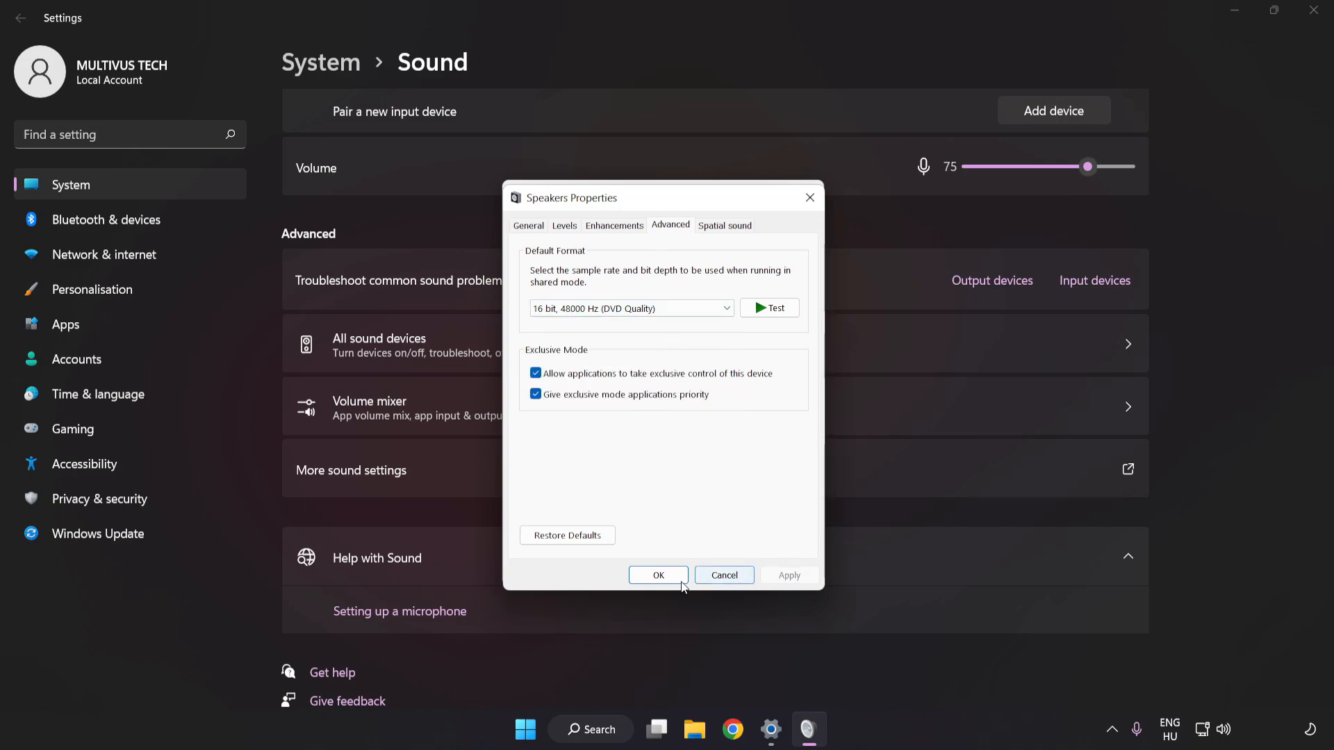
{"action": "left_click", "coordinate": [657, 575]}
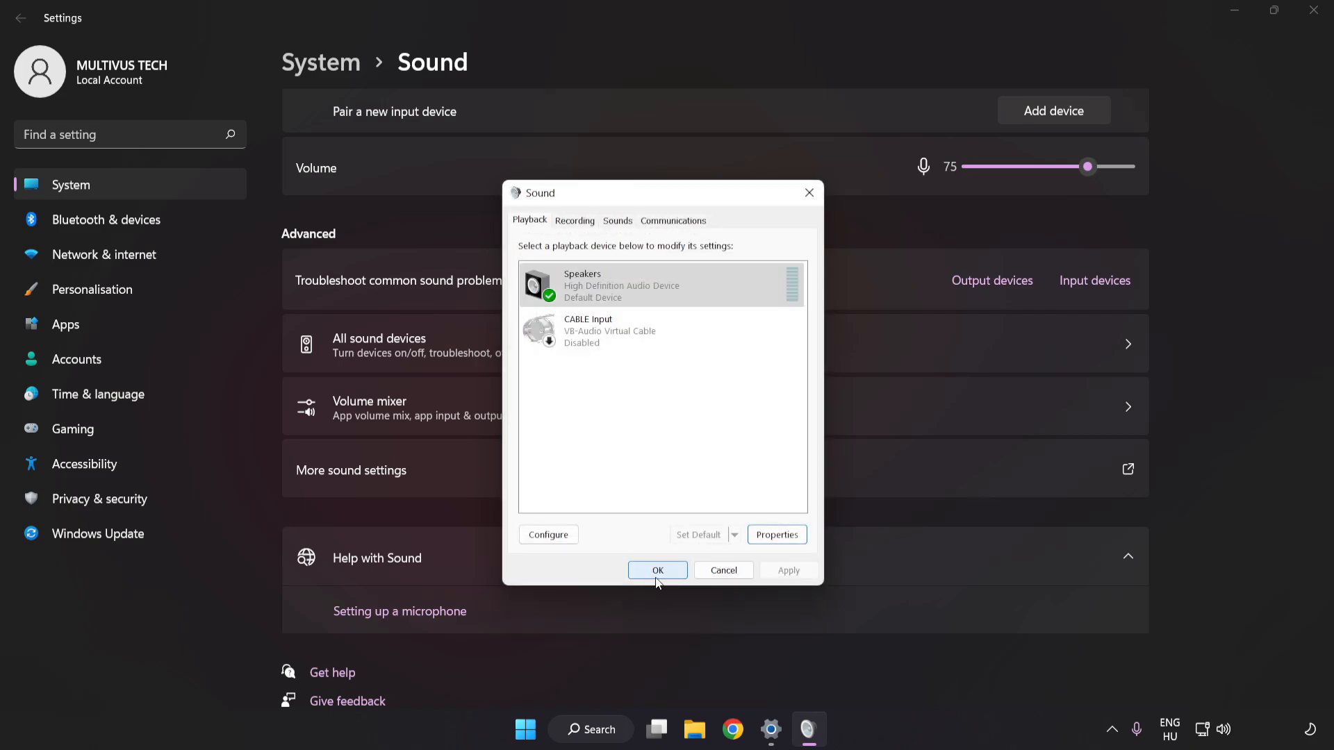
{"action": "left_click", "coordinate": [657, 569]}
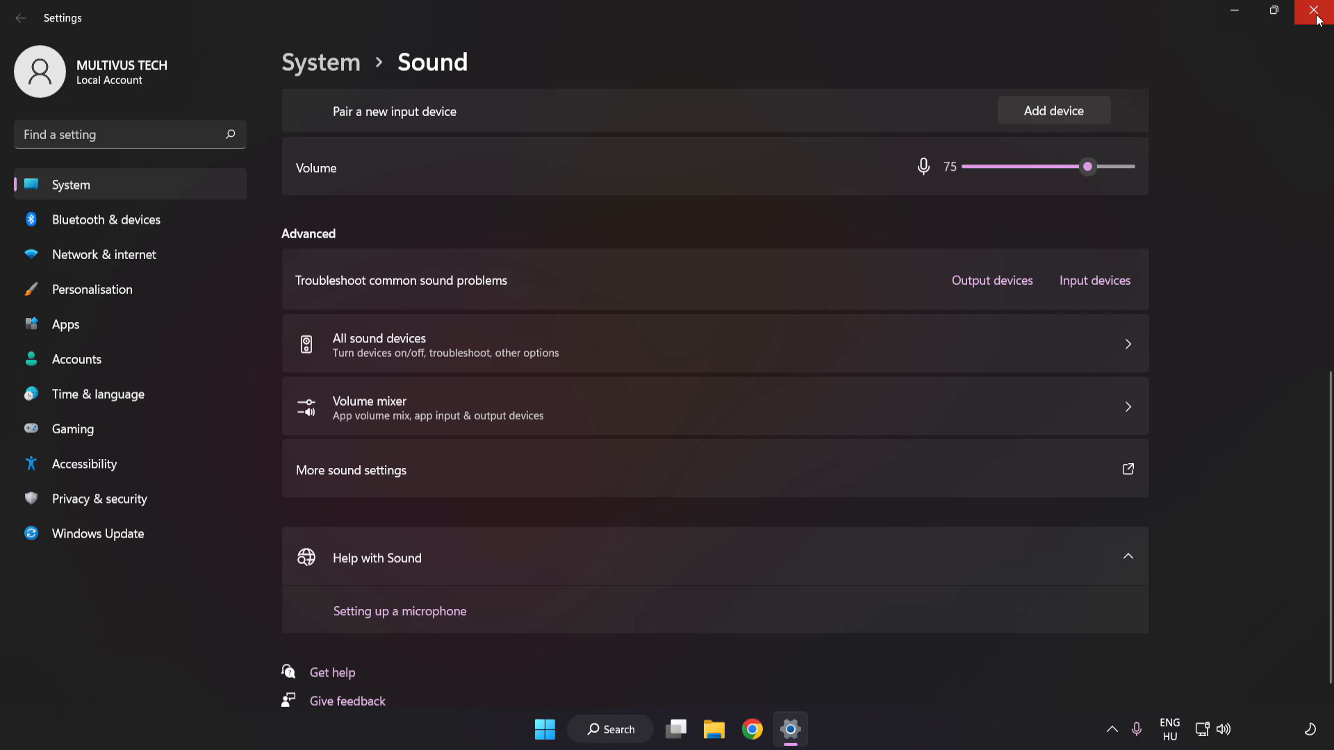
{"action": "left_click", "coordinate": [1317, 11]}
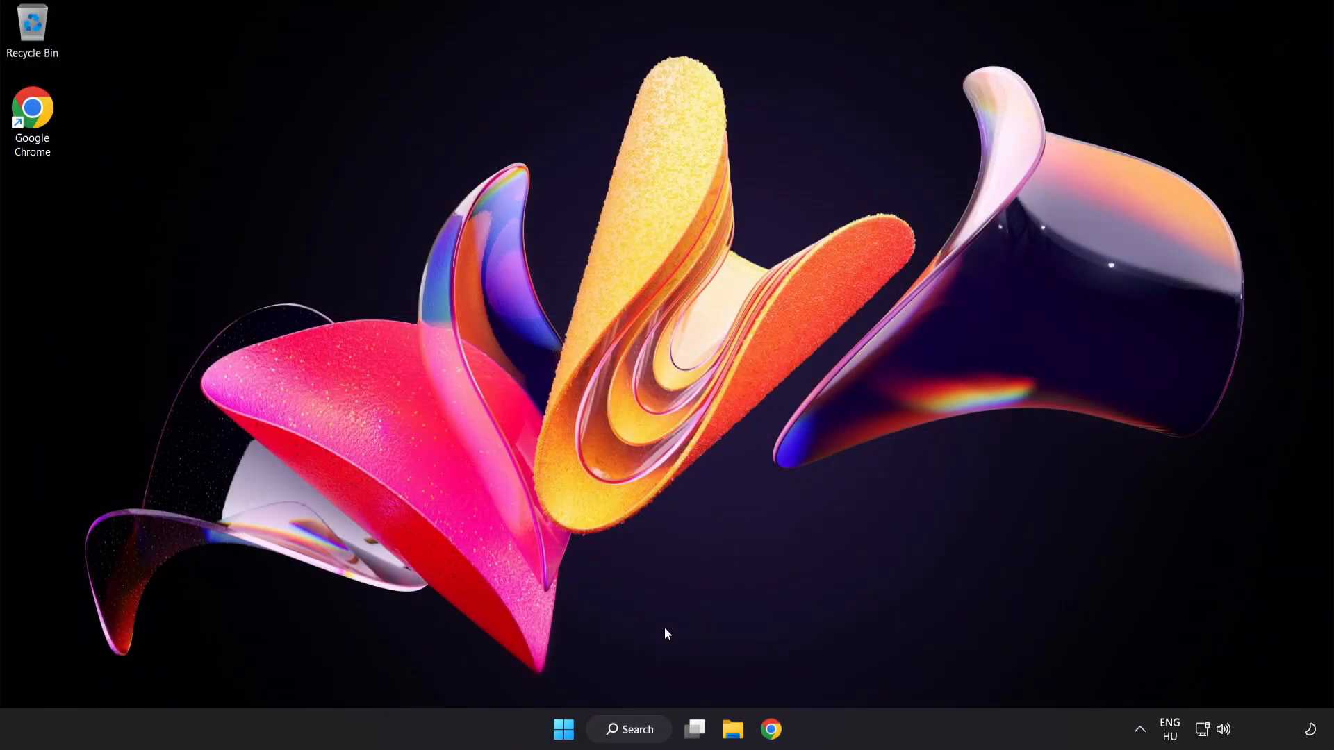
- Bring up the Windows search panel from the taskbar
{"action": "left_click", "coordinate": [563, 730]}
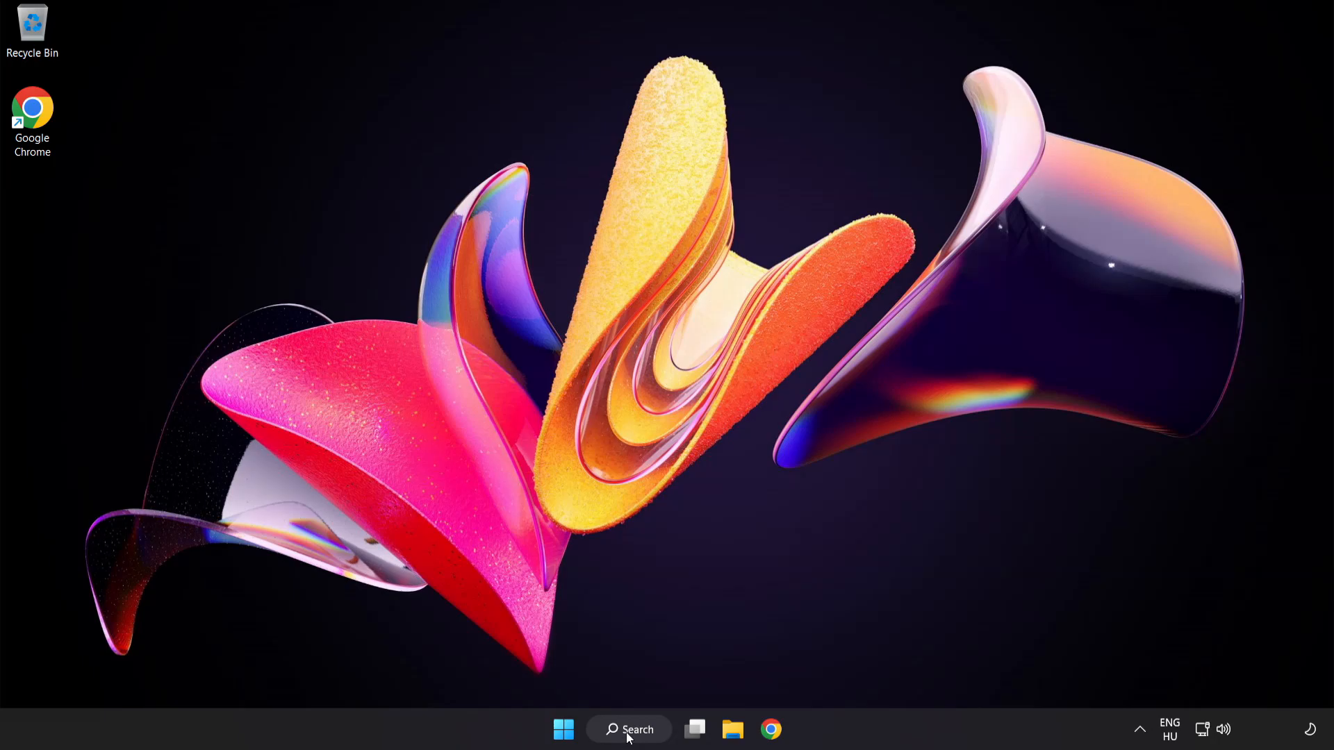
{"action": "left_click", "coordinate": [628, 729]}
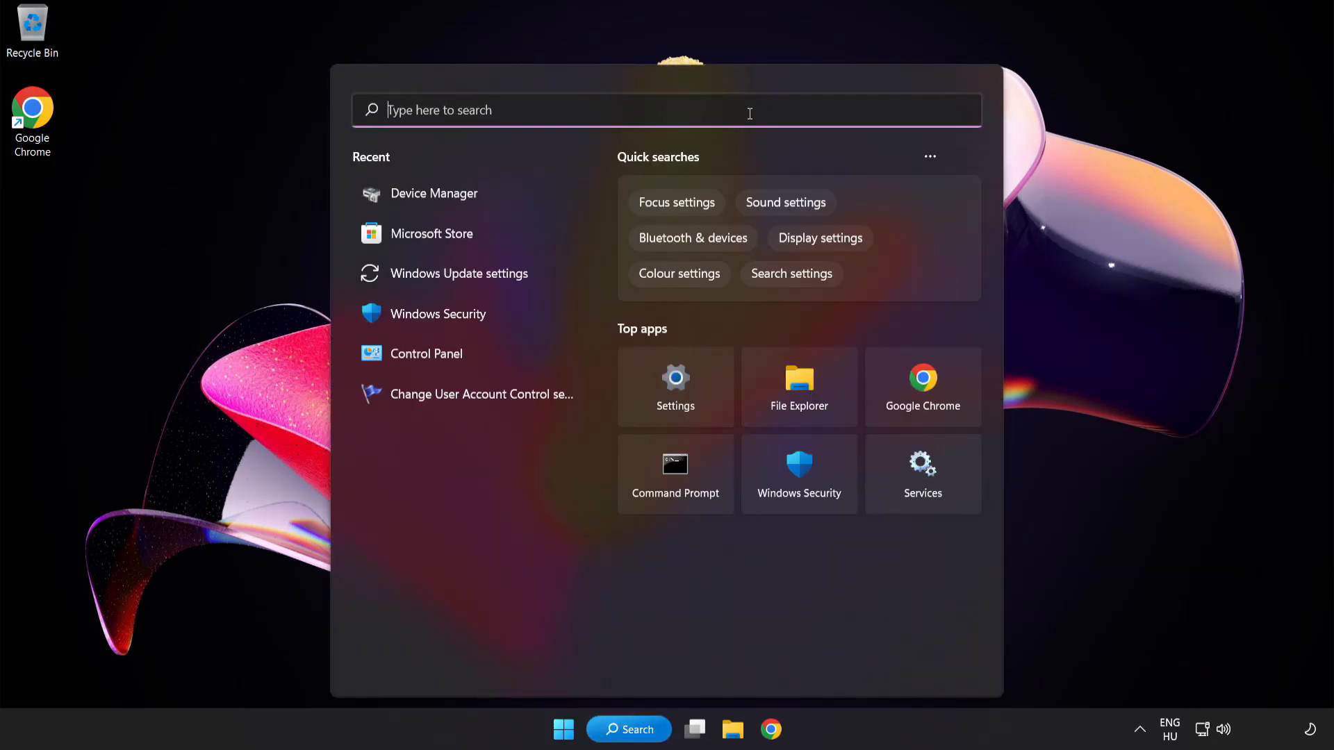
- Search 'device manager', launch it and drag its window toward the screen centre
{"action": "type", "text": "device manager"}
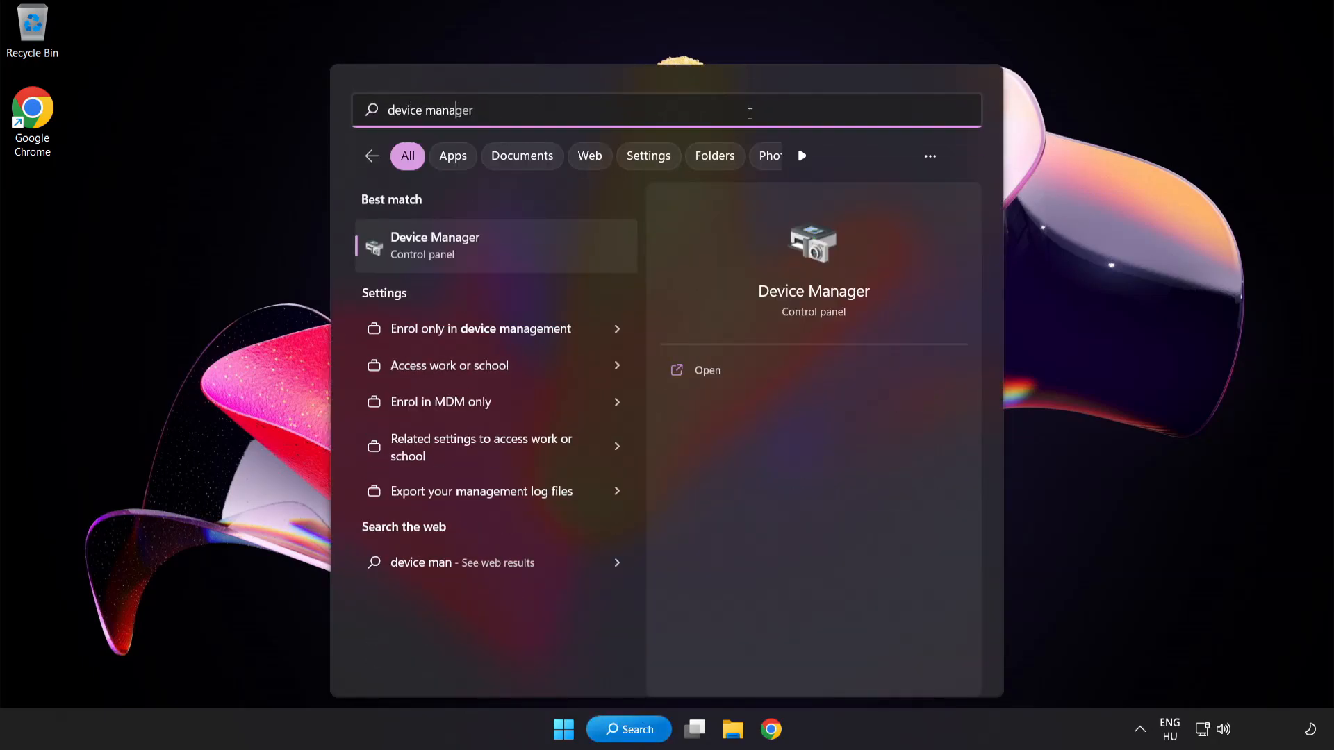
{"action": "type", "text": "r"}
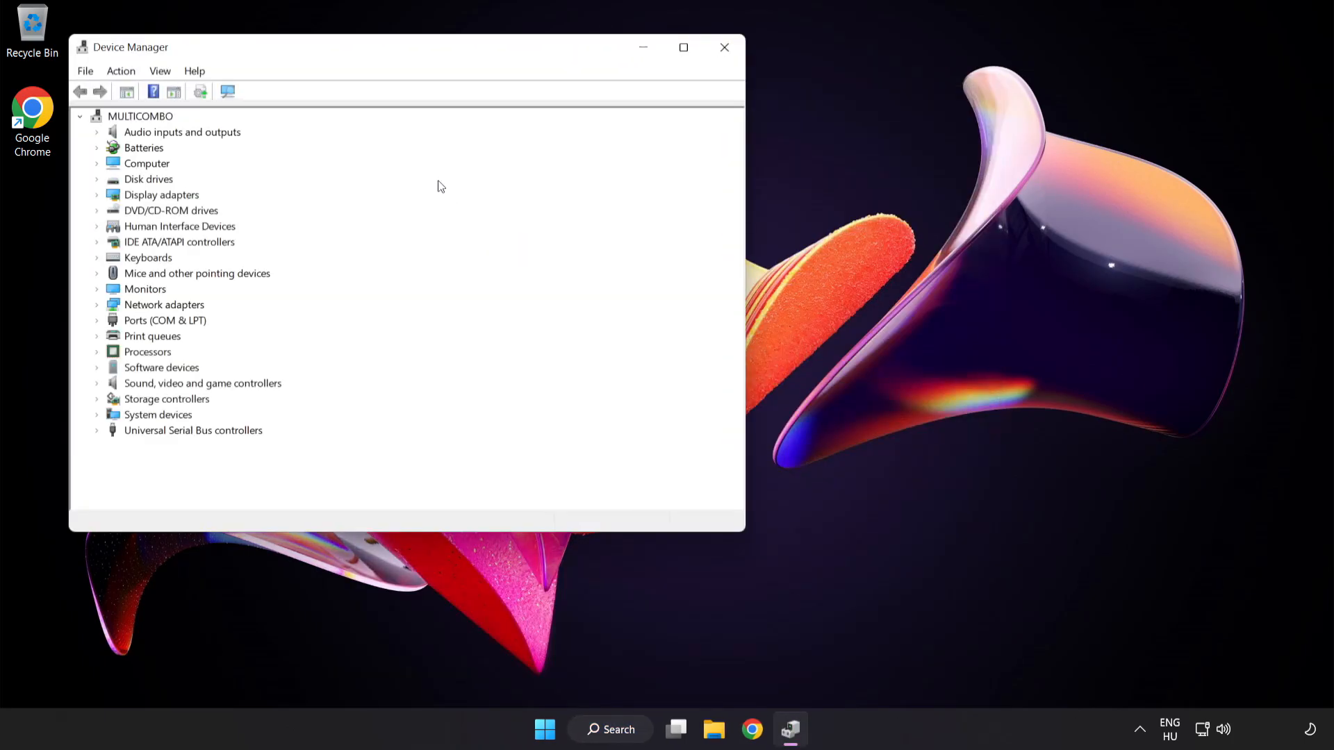
{"action": "left_click_drag", "start_coordinate": [341, 47], "coordinate": [582, 135]}
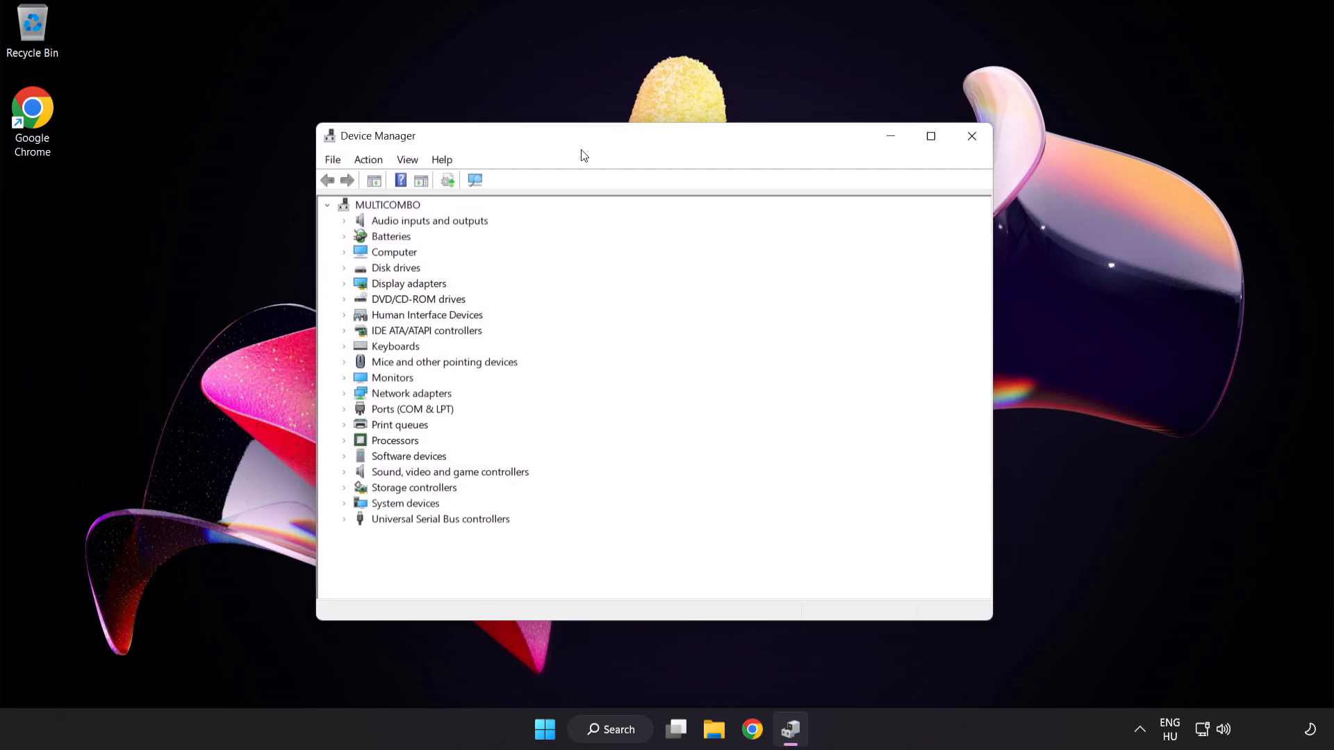
- Expand Sound, video and game controllers and bring up the context menu for High Definition Audio Device
{"action": "left_click", "coordinate": [449, 473]}
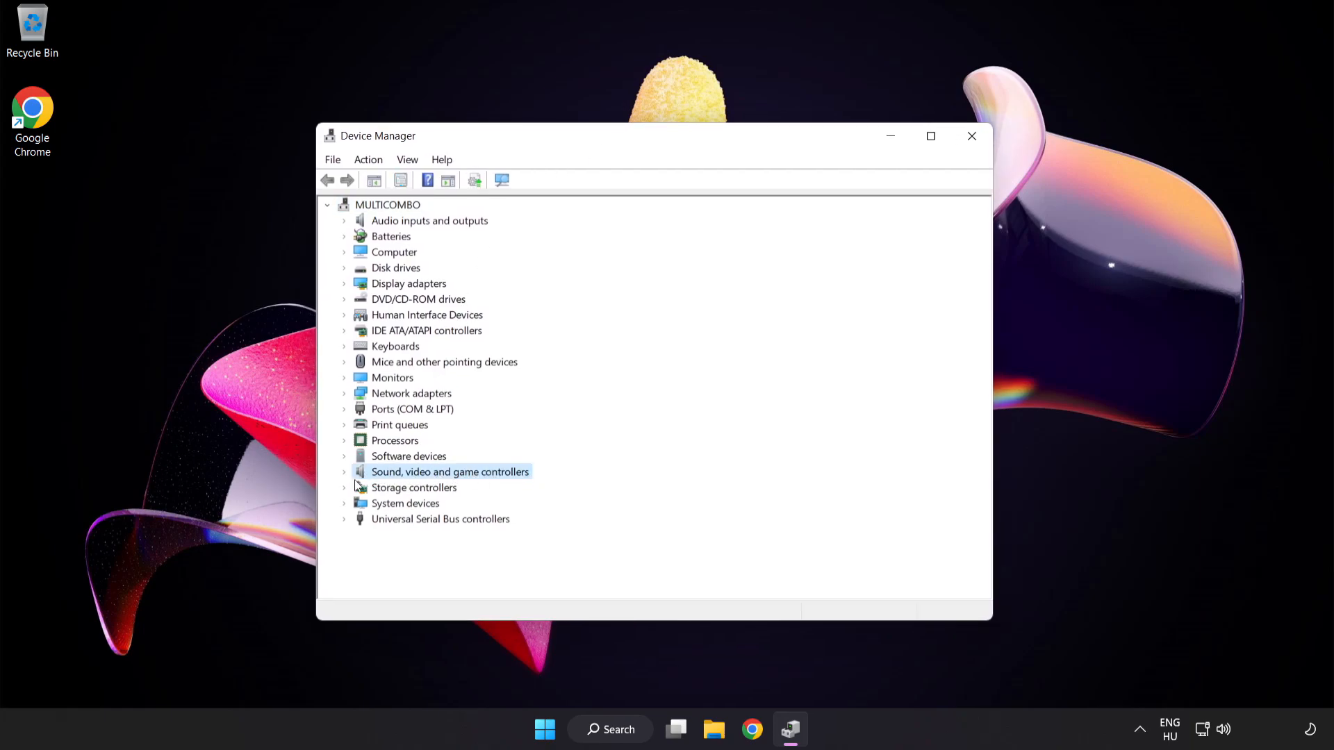
{"action": "left_click", "coordinate": [346, 472]}
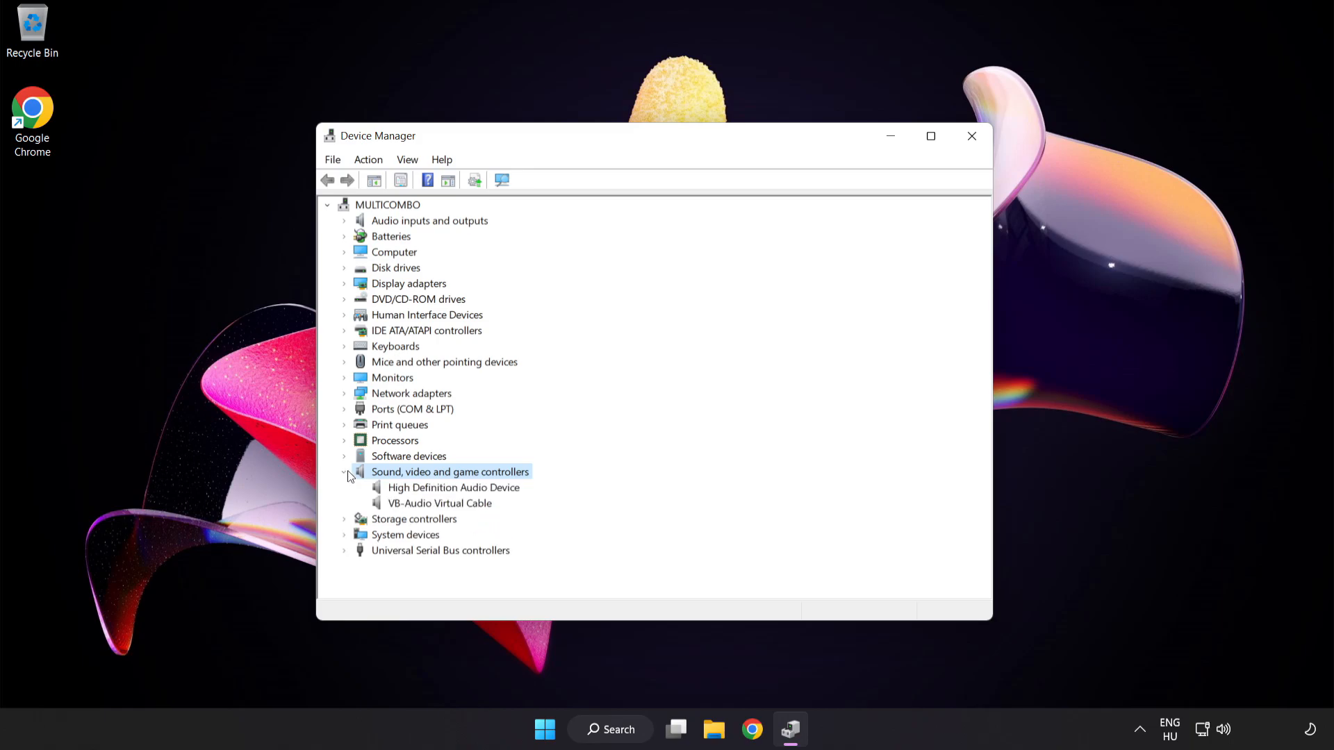
{"action": "left_click", "coordinate": [453, 486]}
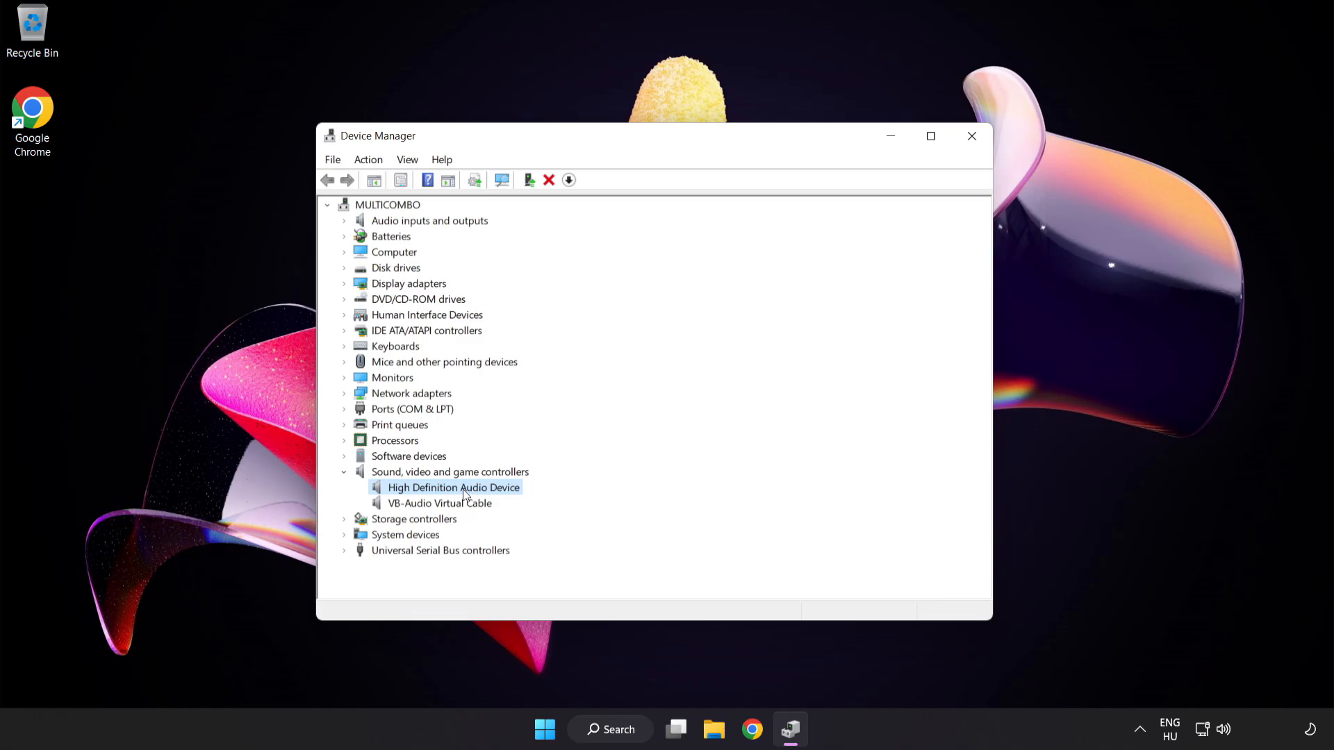
{"action": "right_click", "coordinate": [453, 486]}
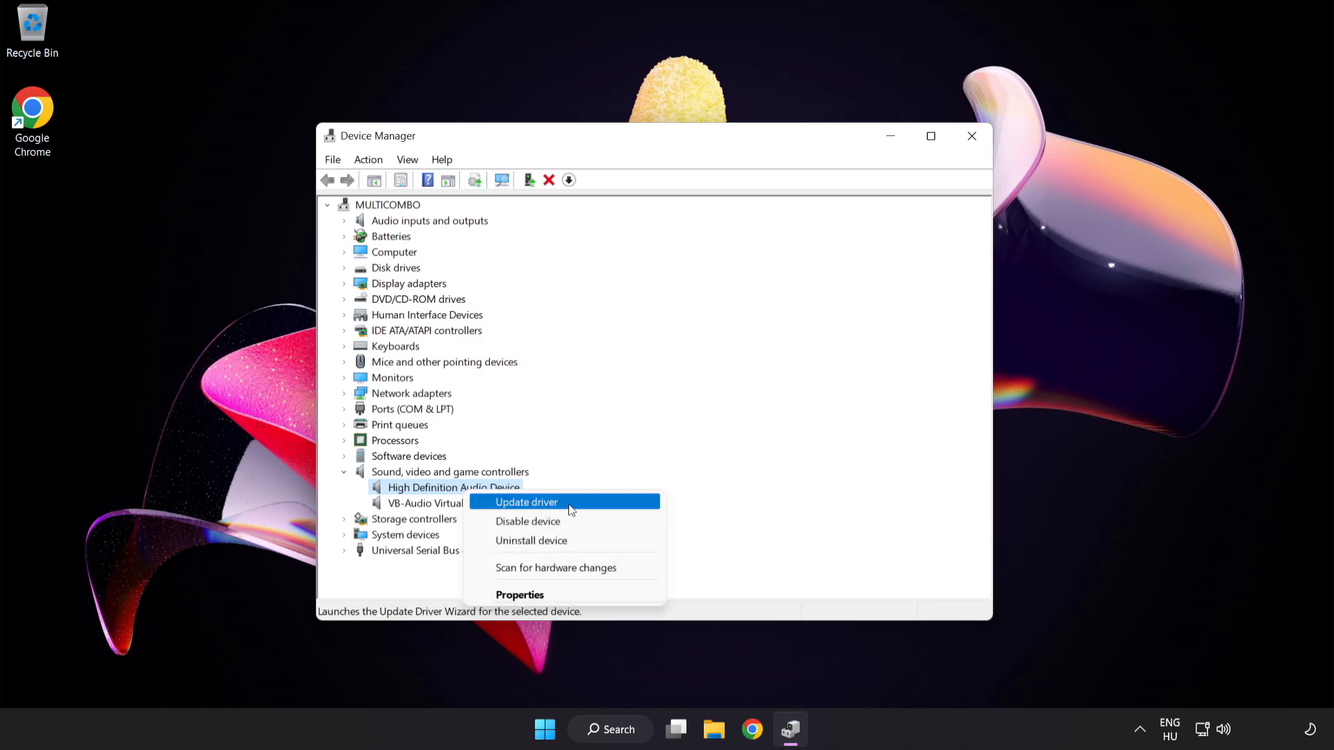
- Start a manual driver update and reach the list of compatible drivers on this computer
{"action": "left_click", "coordinate": [525, 502]}
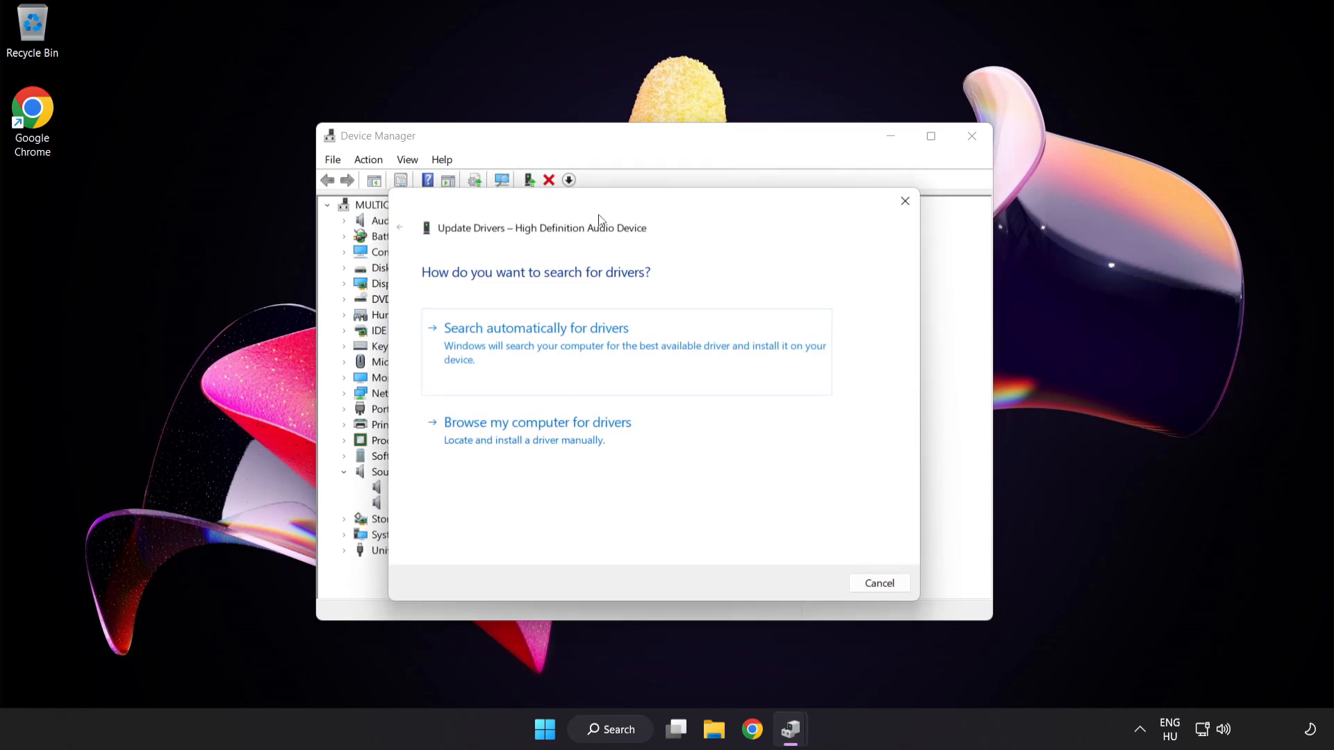
{"action": "left_click_drag", "start_coordinate": [598, 220], "coordinate": [626, 197]}
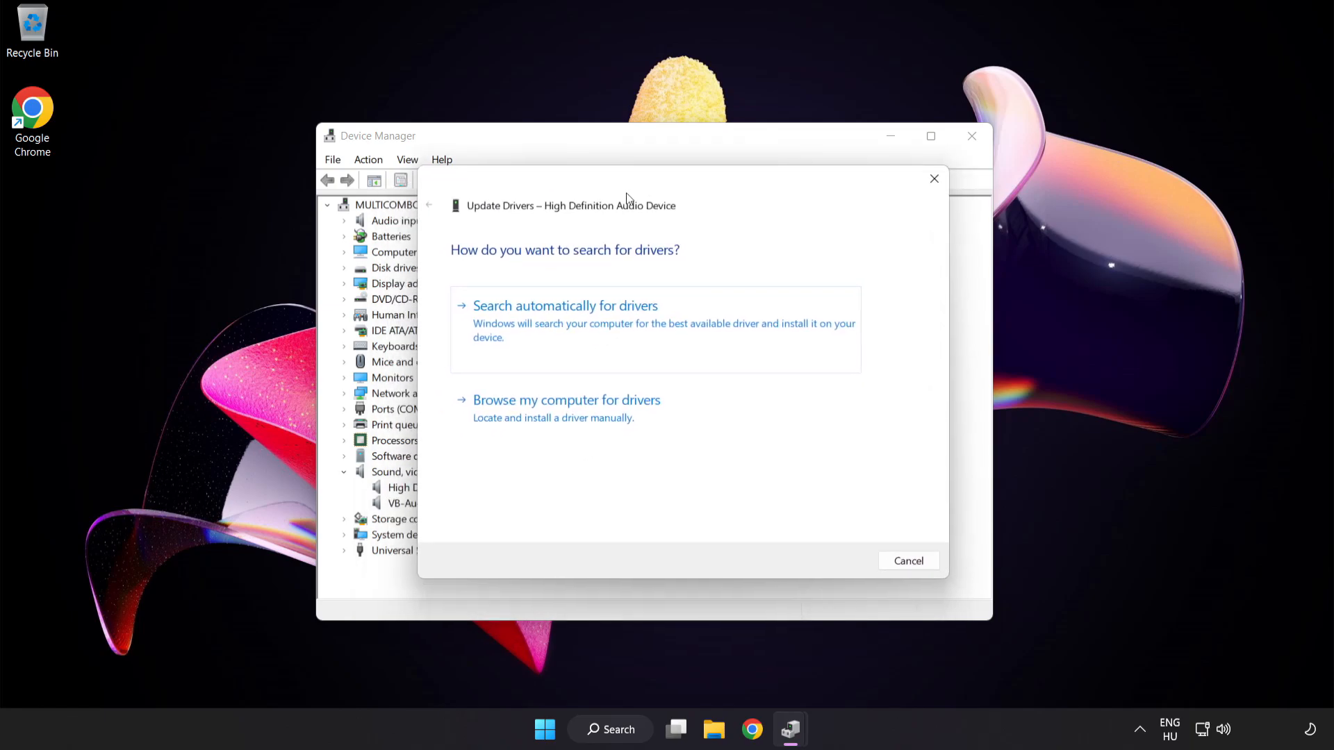
{"action": "mouse_move", "coordinate": [649, 417]}
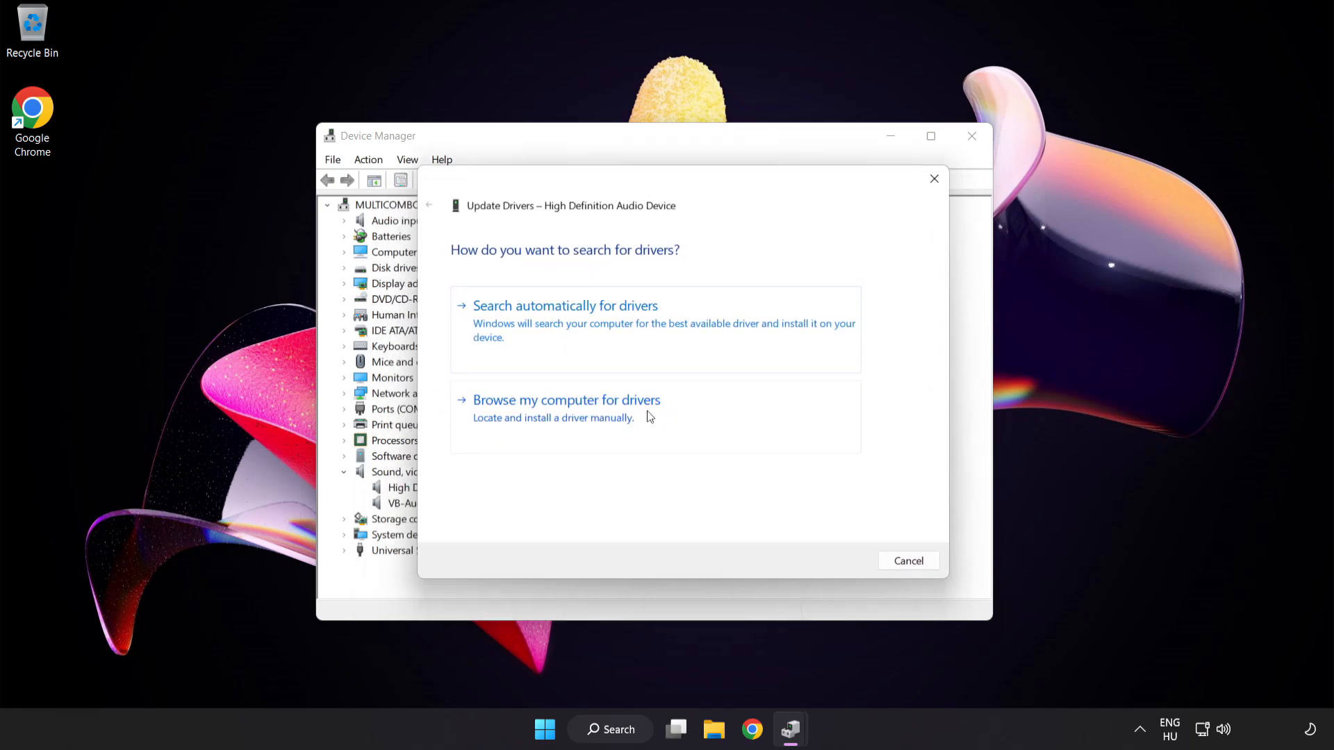
{"action": "left_click", "coordinate": [566, 400]}
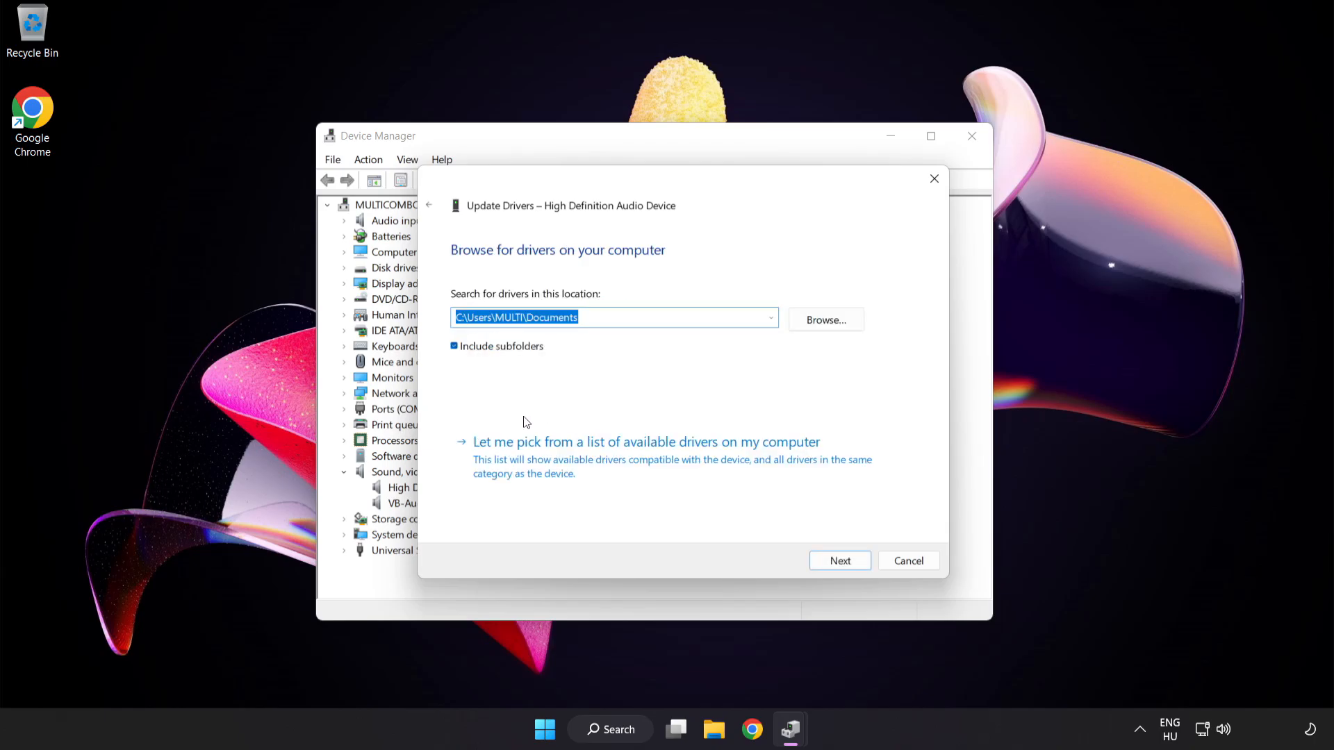
{"action": "mouse_move", "coordinate": [578, 460]}
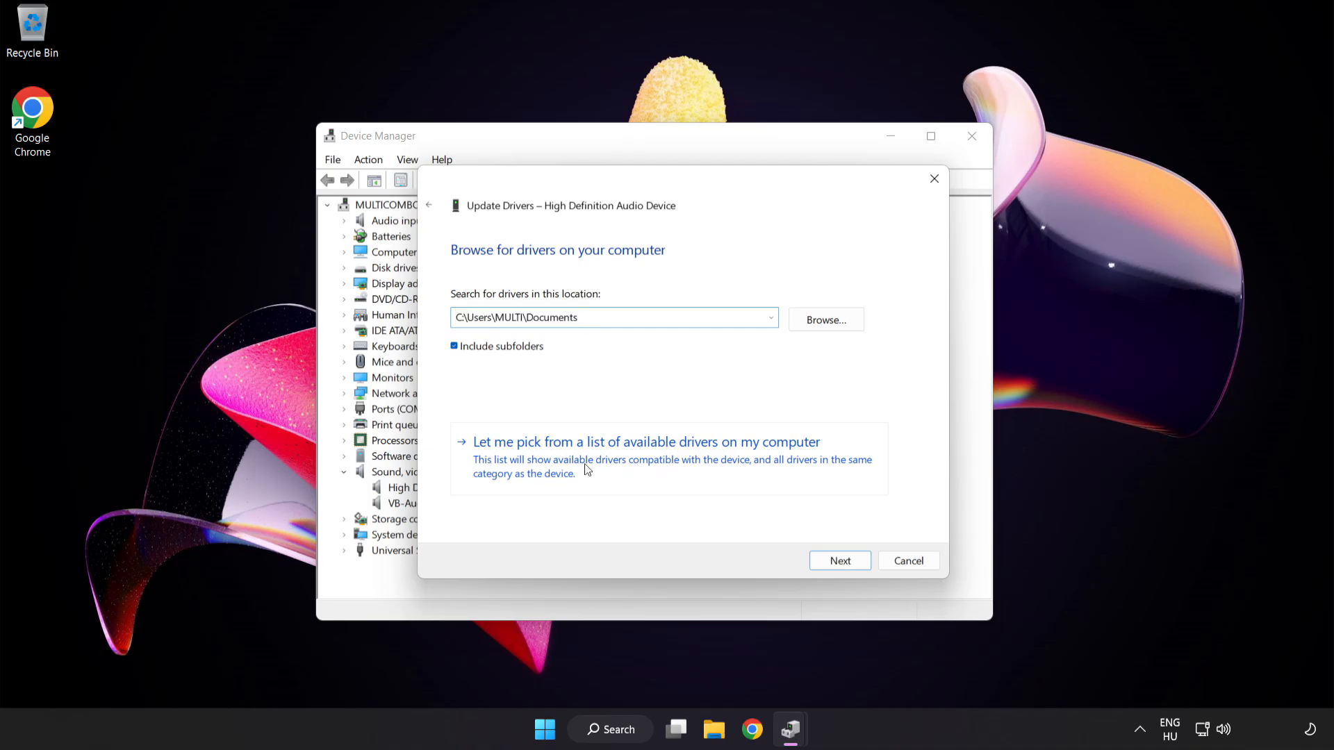
{"action": "left_click", "coordinate": [646, 442]}
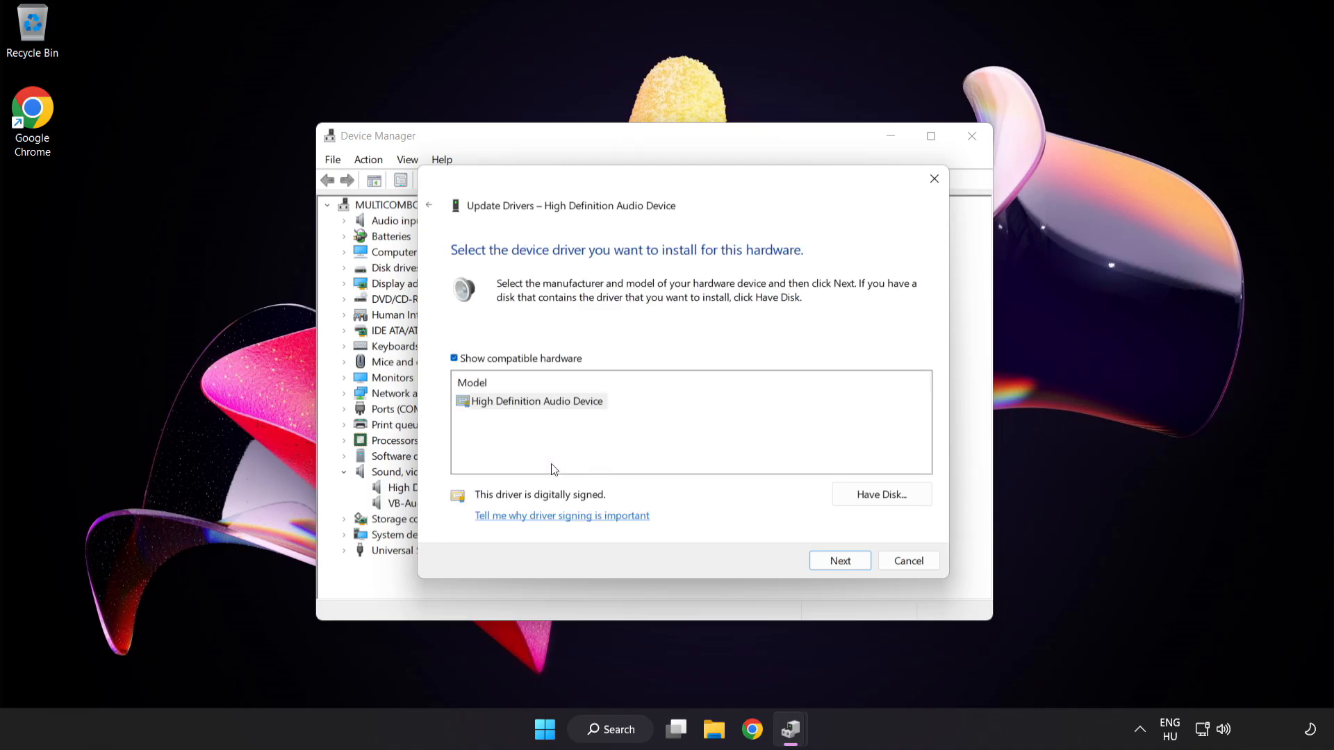
- Install the High Definition Audio Device driver, accept the warning, and close Device Manager
{"action": "left_click", "coordinate": [531, 400]}
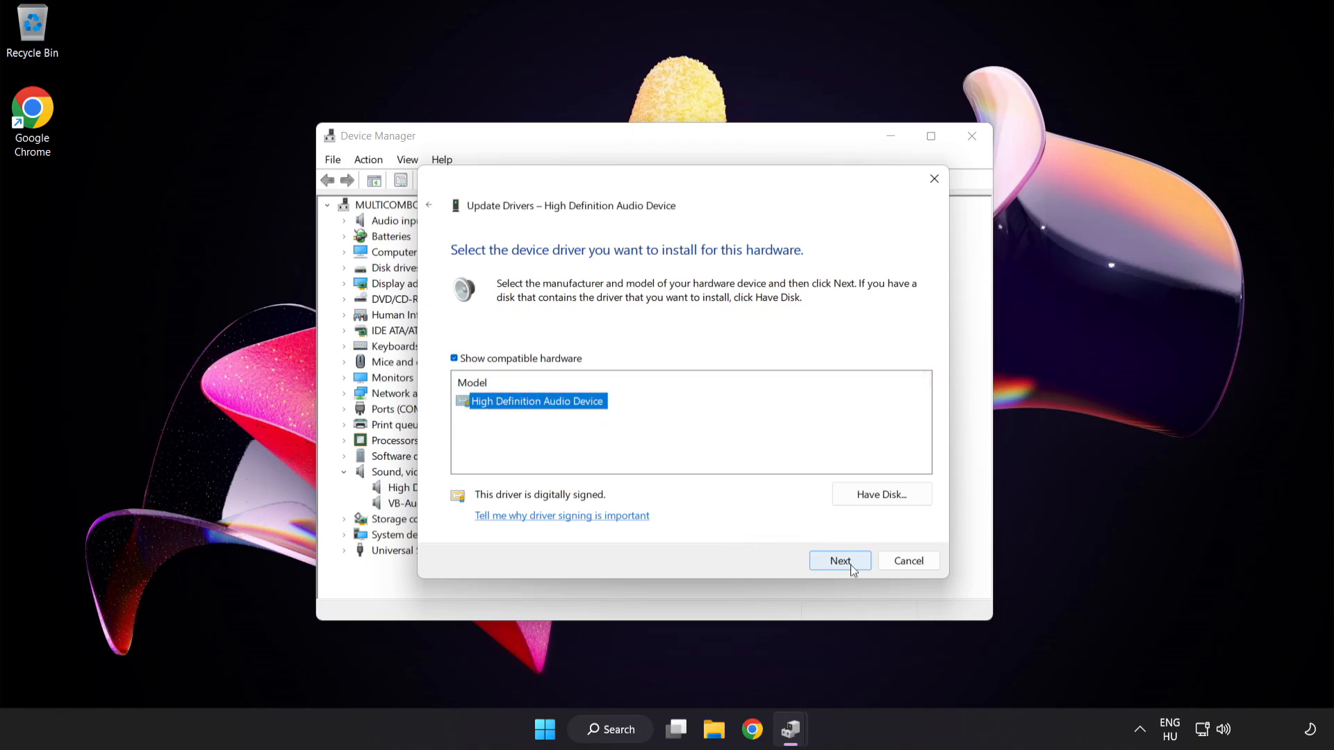
{"action": "left_click", "coordinate": [839, 560]}
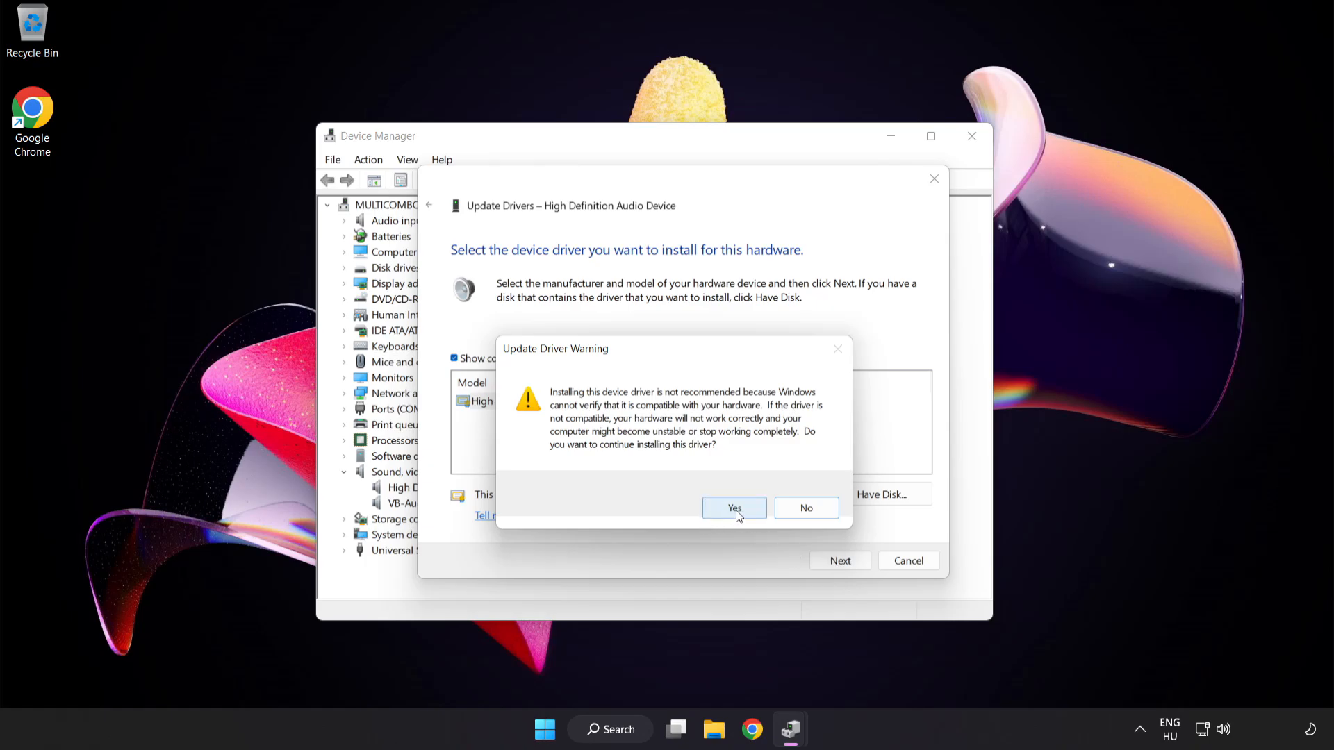
{"action": "left_click", "coordinate": [733, 509]}
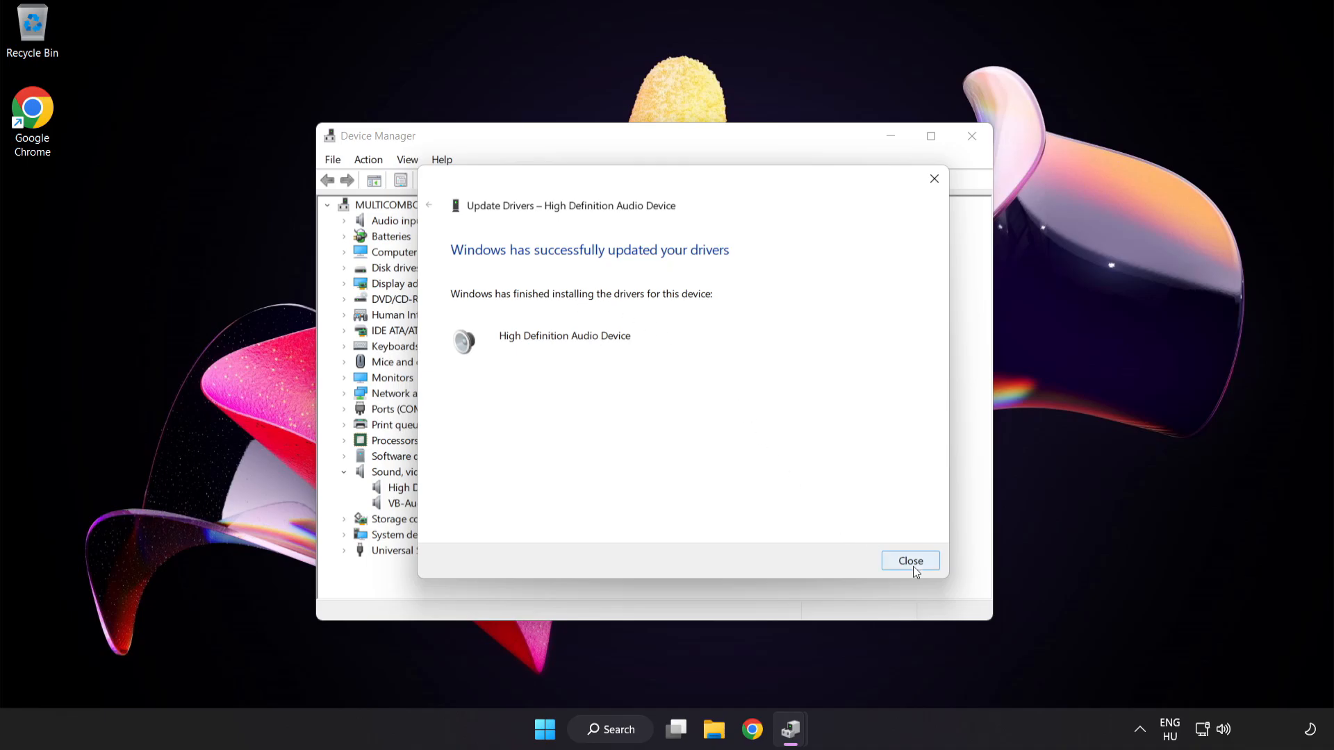
{"action": "mouse_move", "coordinate": [918, 567]}
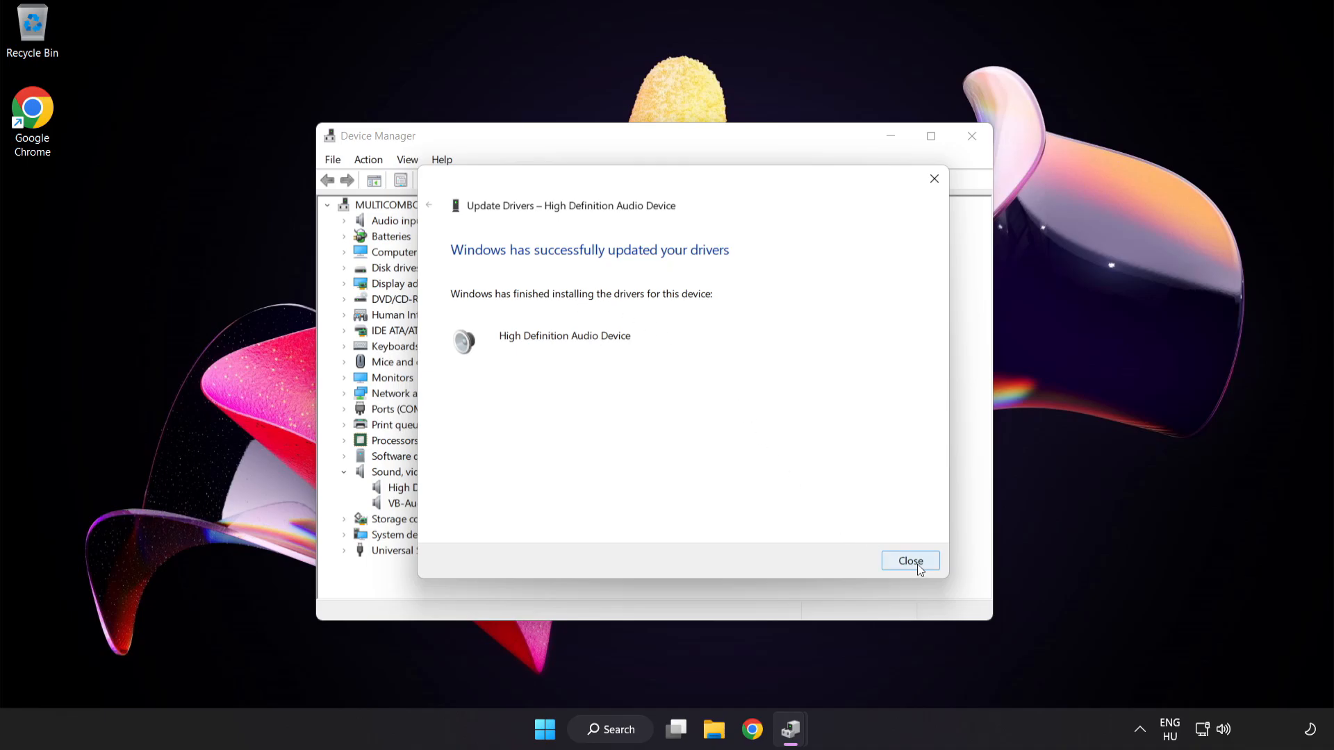
{"action": "left_click", "coordinate": [909, 560]}
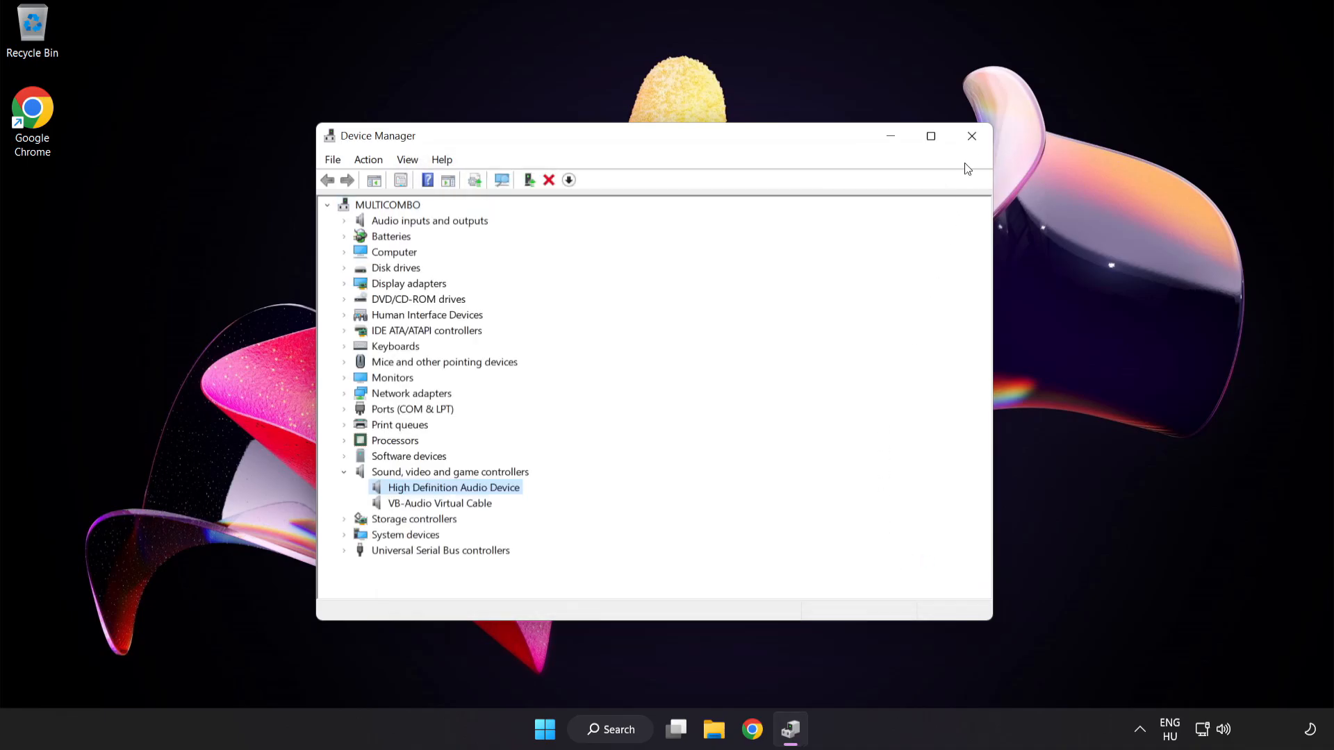
{"action": "left_click", "coordinate": [972, 136]}
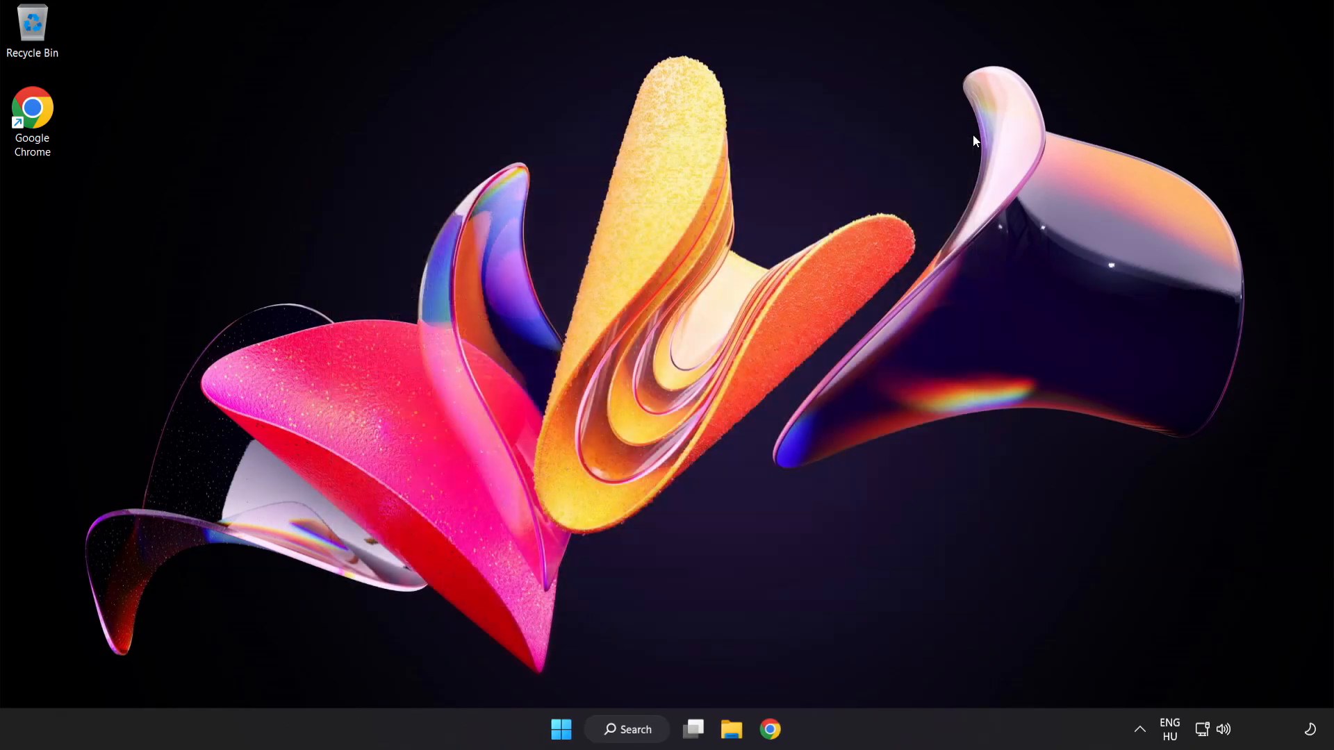
{"action": "mouse_move", "coordinate": [560, 730]}
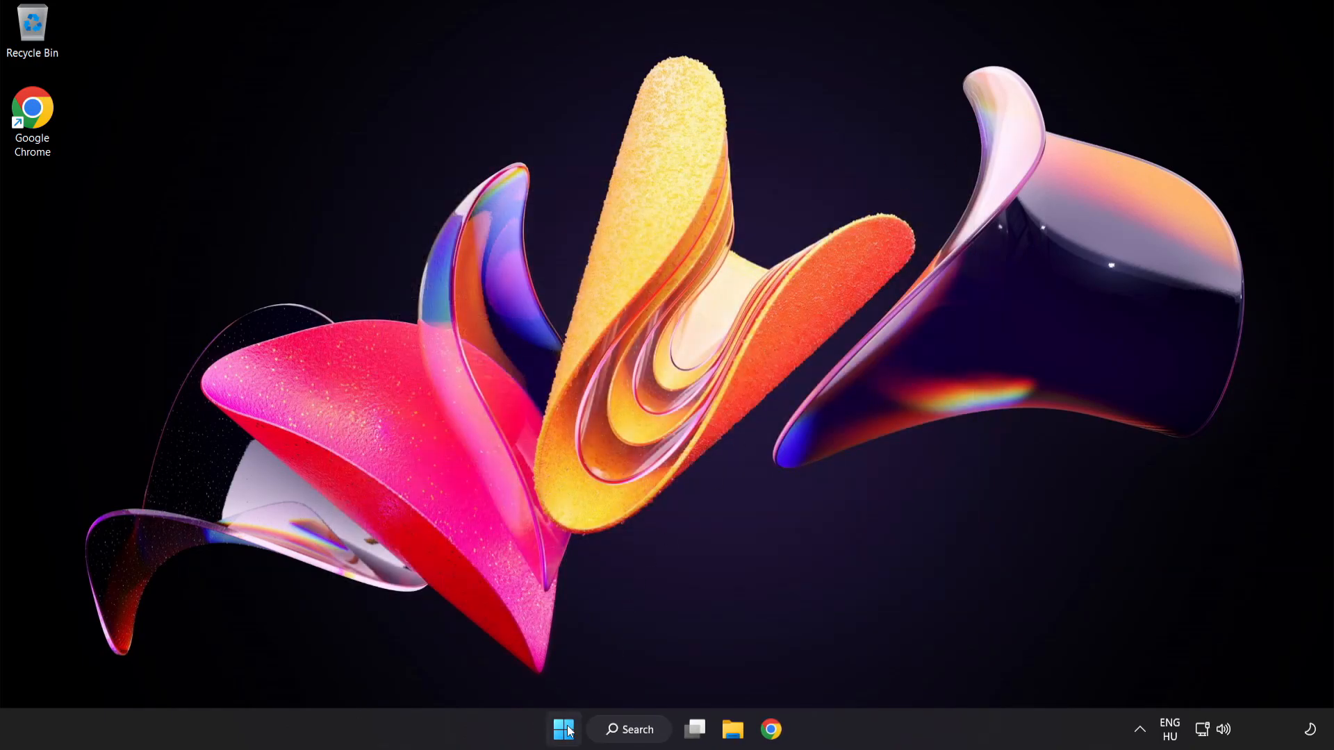
- Launch Troubleshoot sound problems from the taskbar volume icon's menu
{"action": "left_click", "coordinate": [563, 730]}
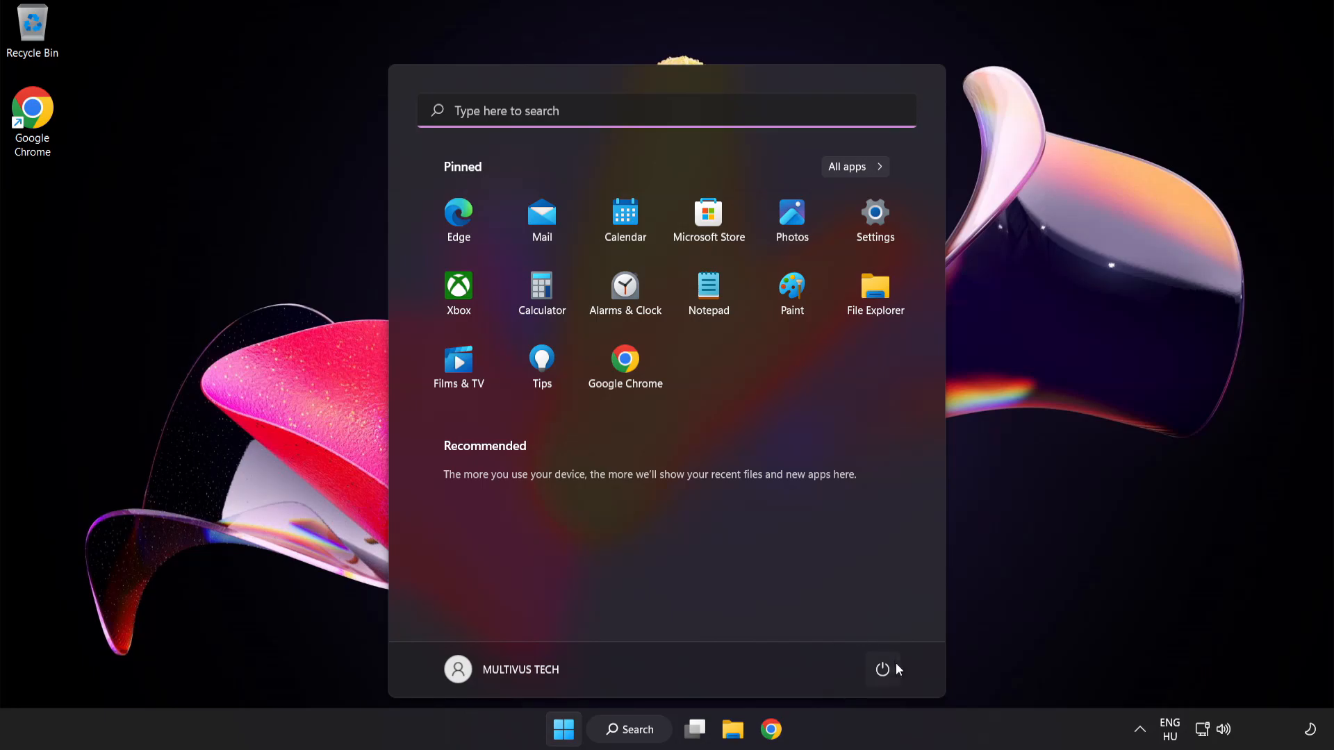
{"action": "left_click", "coordinate": [882, 670]}
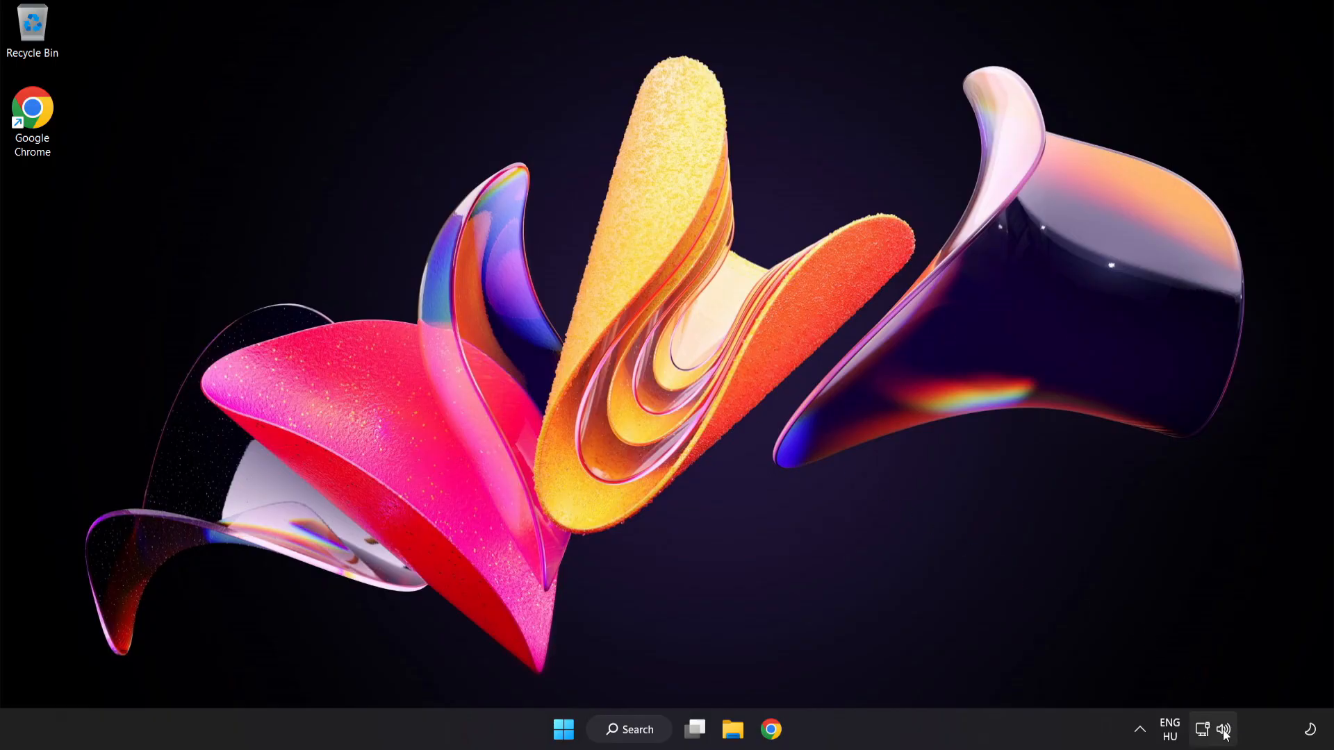
{"action": "right_click", "coordinate": [1222, 730]}
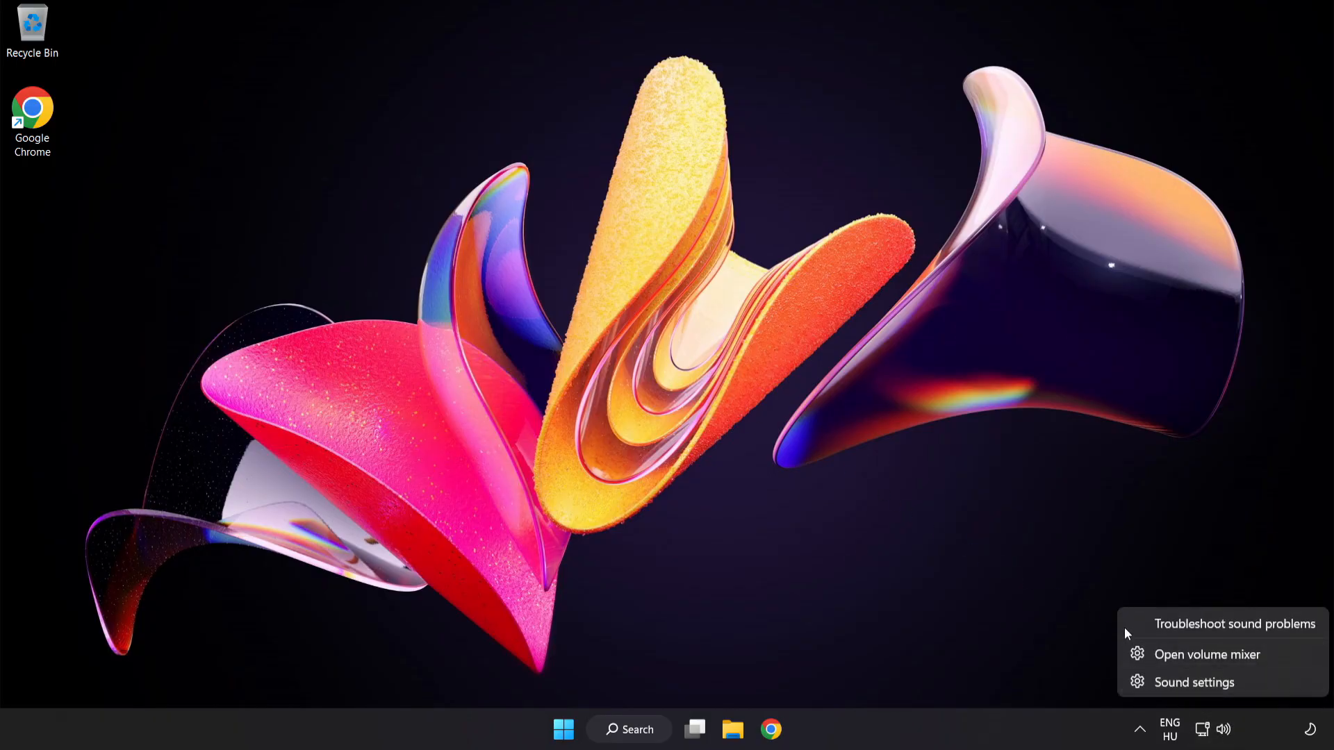
{"action": "left_click", "coordinate": [1236, 624]}
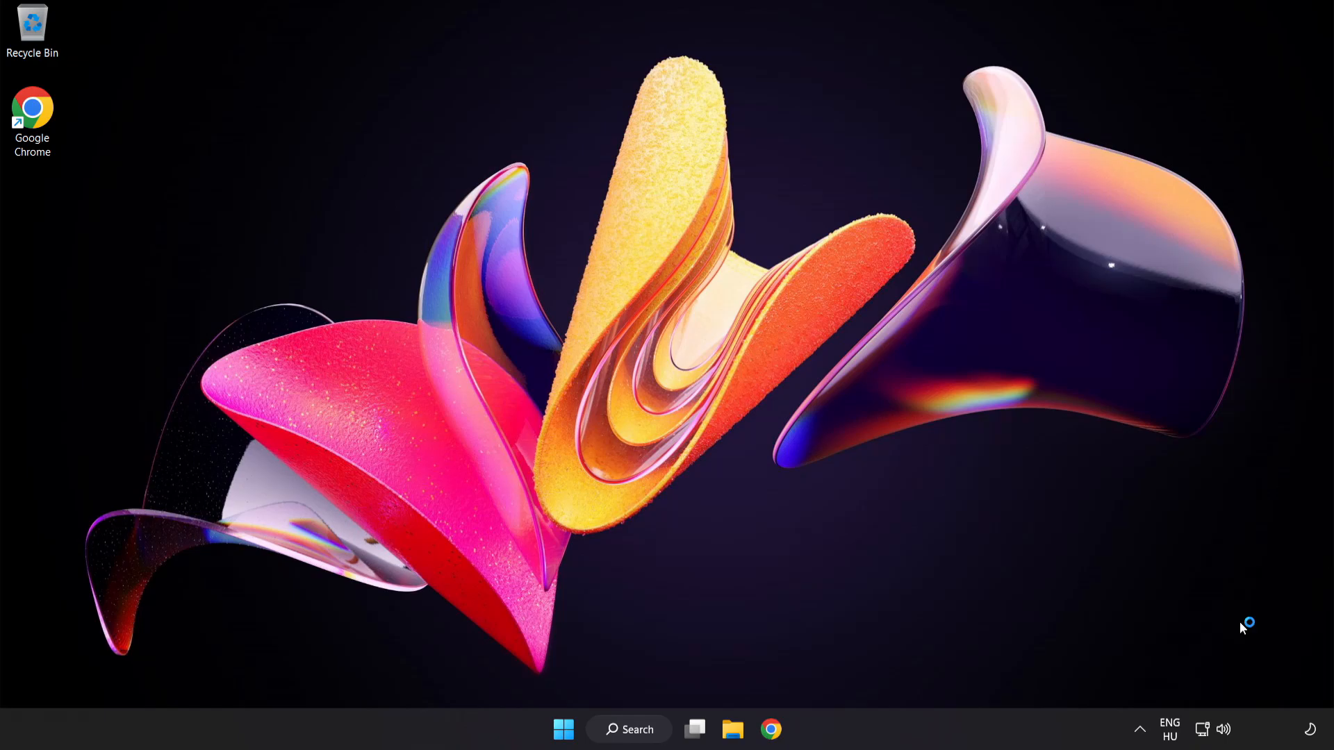